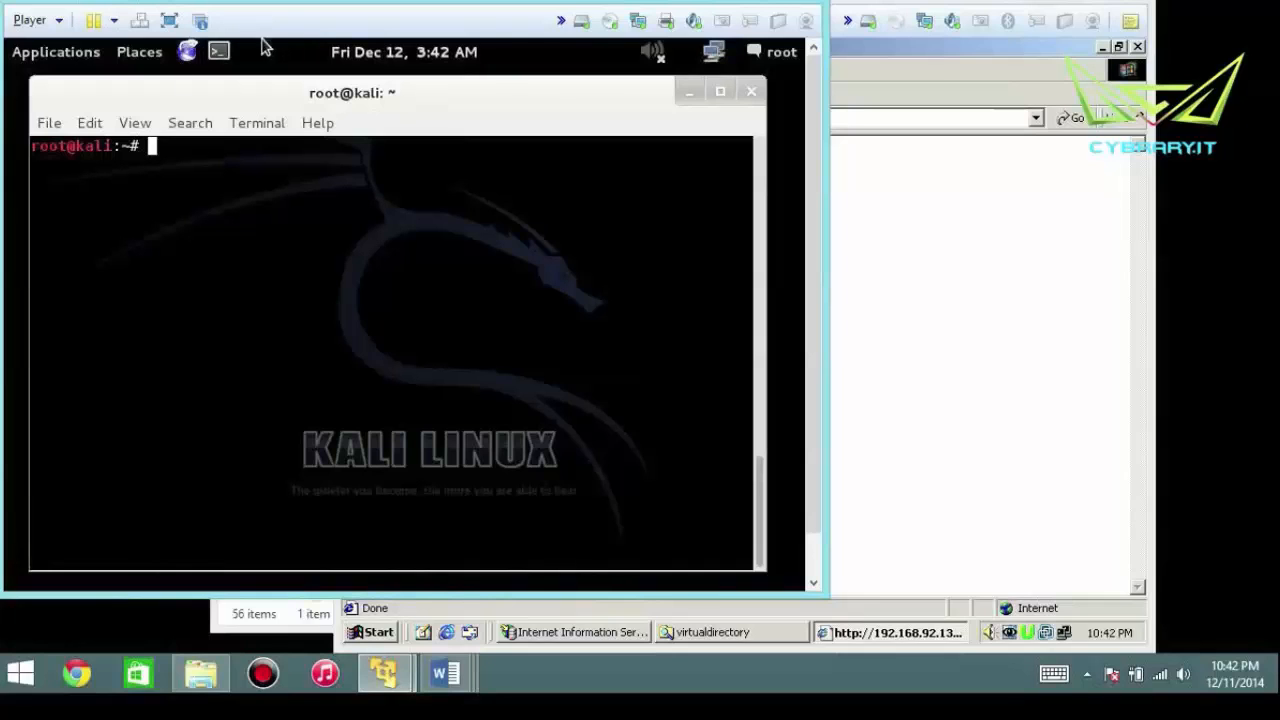
# - Run 'dnsenum virnet.com' from the shell prompt to enumerate the domain's hosts
pyautogui.click(56, 52)
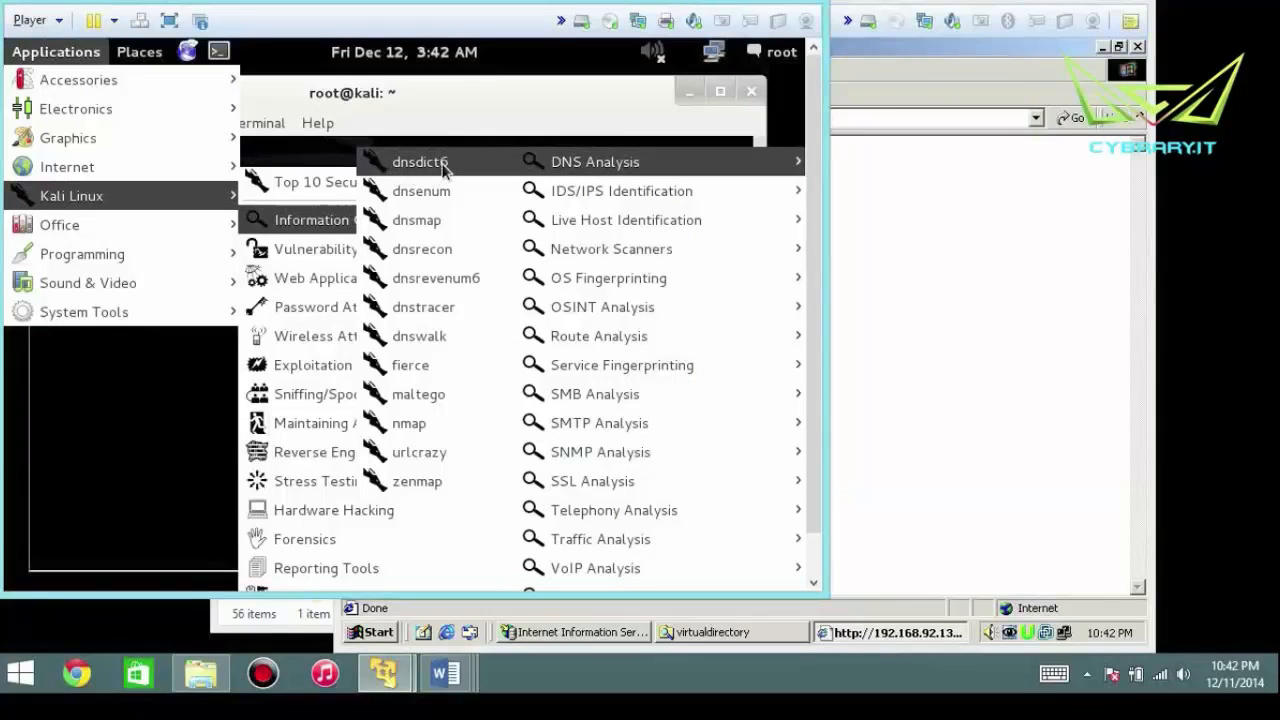
pyautogui.moveTo(416, 218)
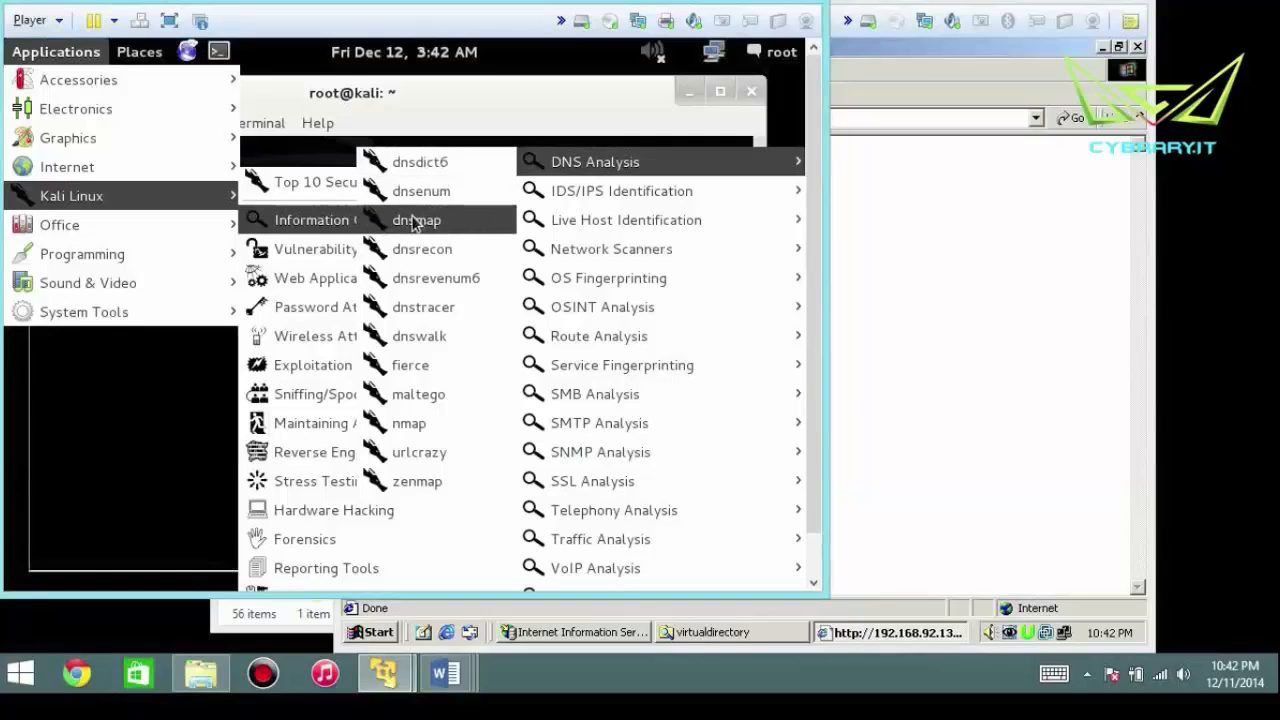
pyautogui.moveTo(422, 248)
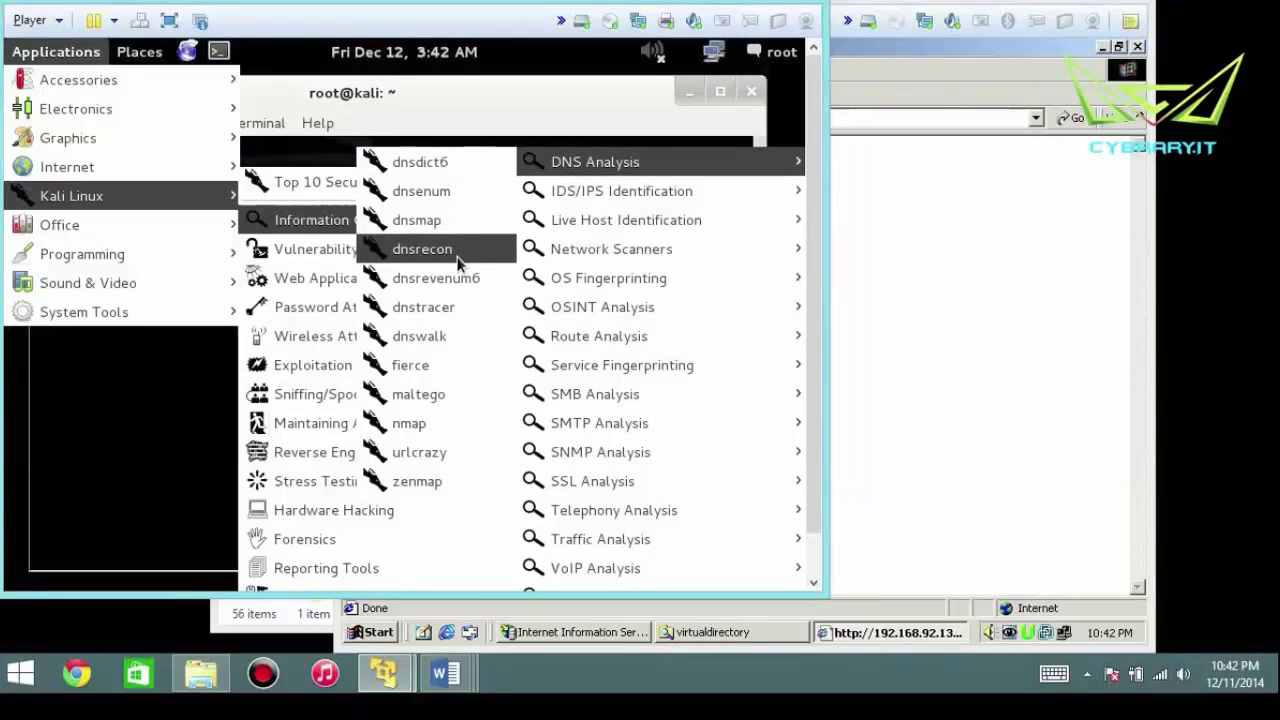
pyautogui.moveTo(458, 378)
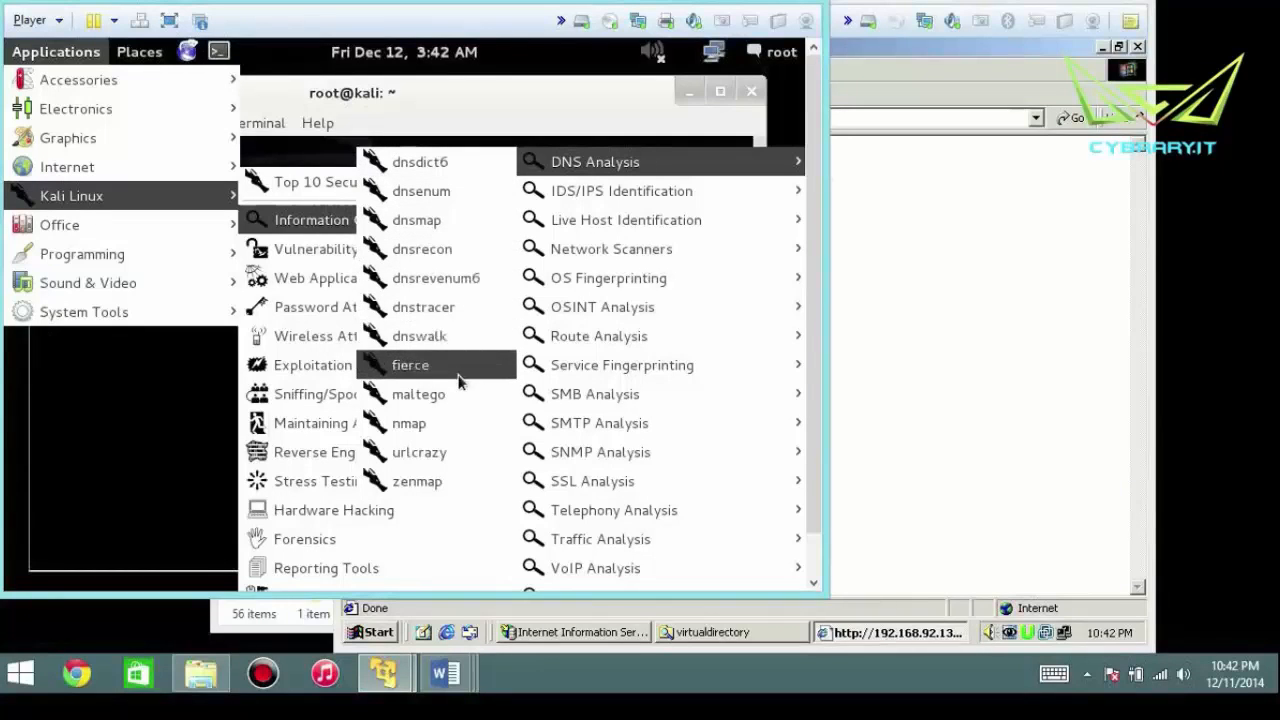
pyautogui.moveTo(418, 480)
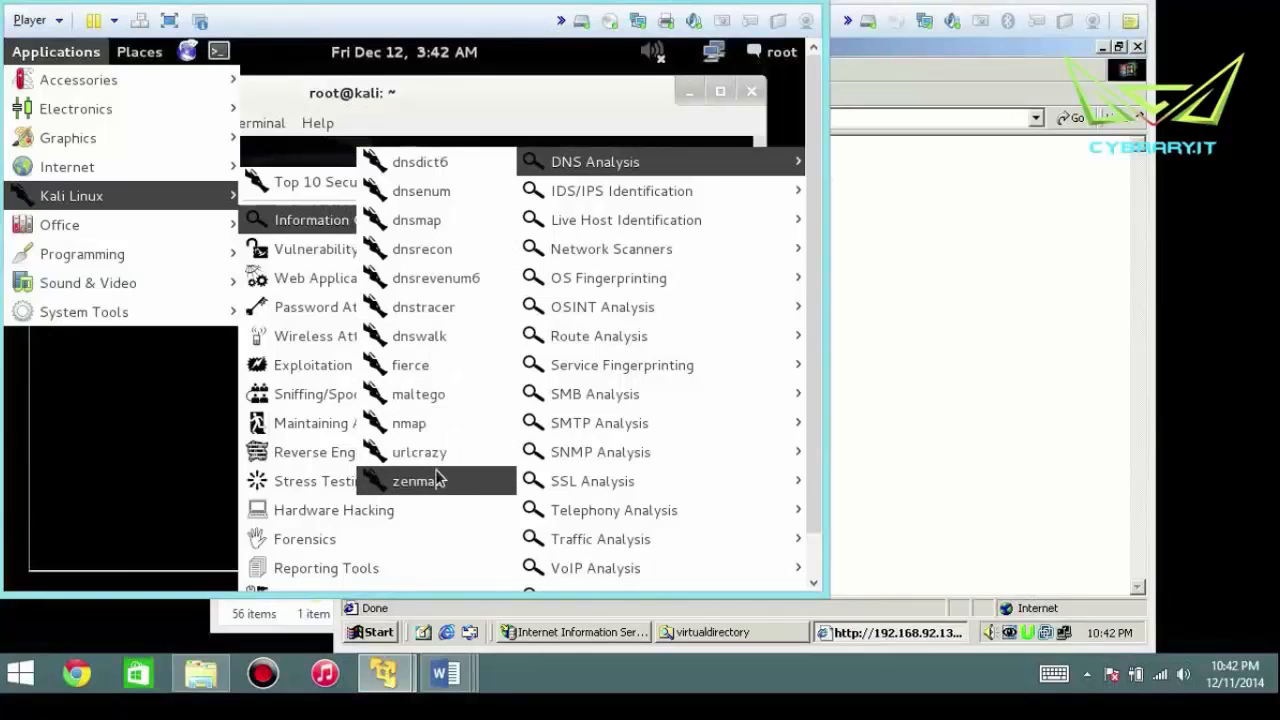
pyautogui.moveTo(452, 482)
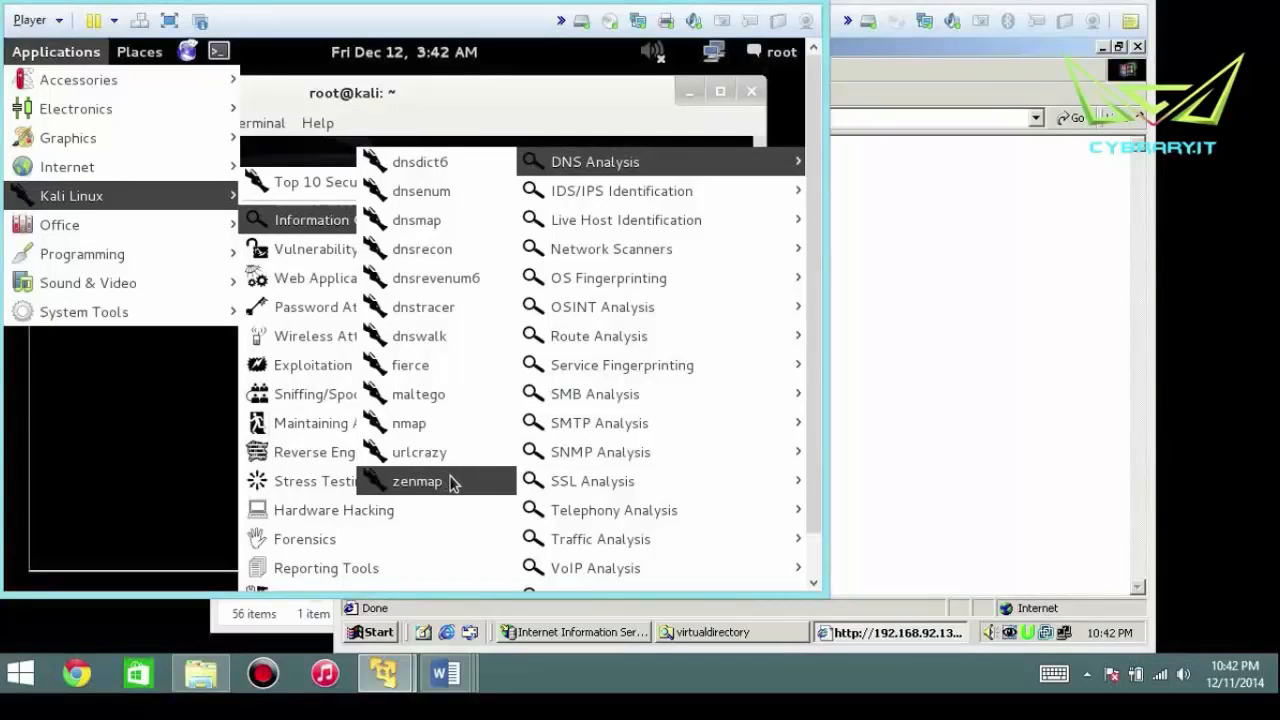
pyautogui.moveTo(456, 488)
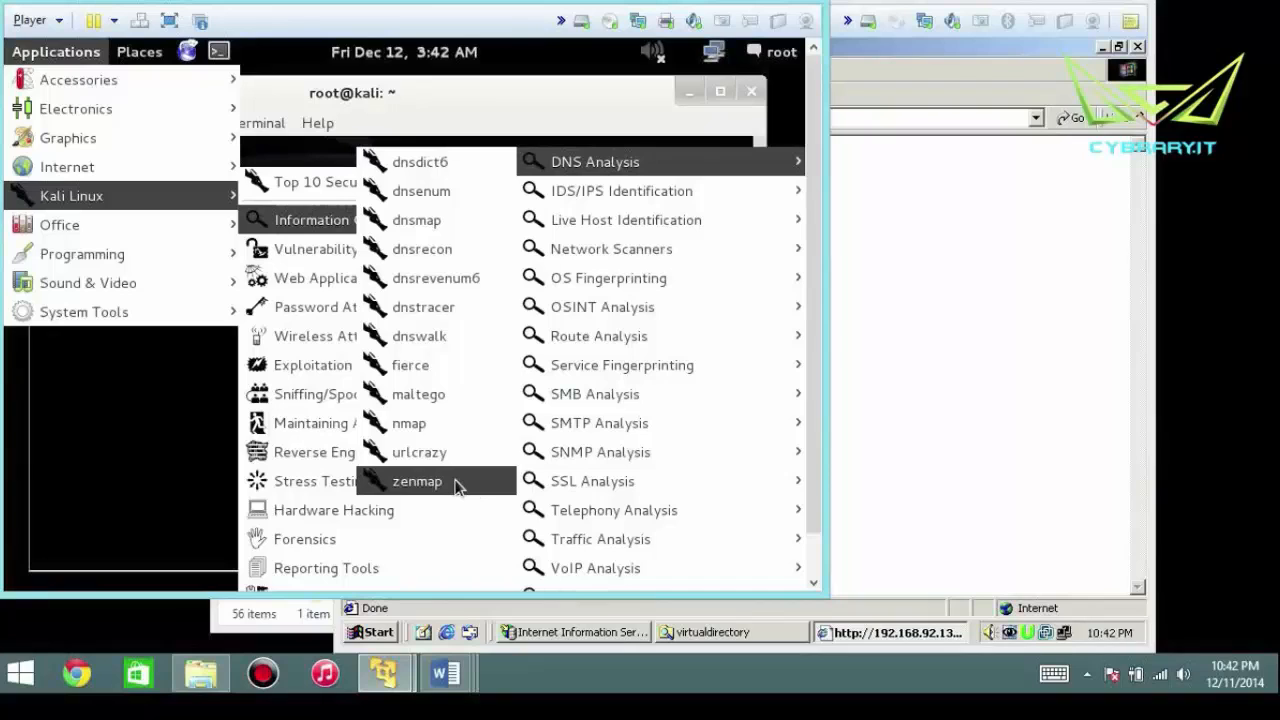
pyautogui.moveTo(420, 190)
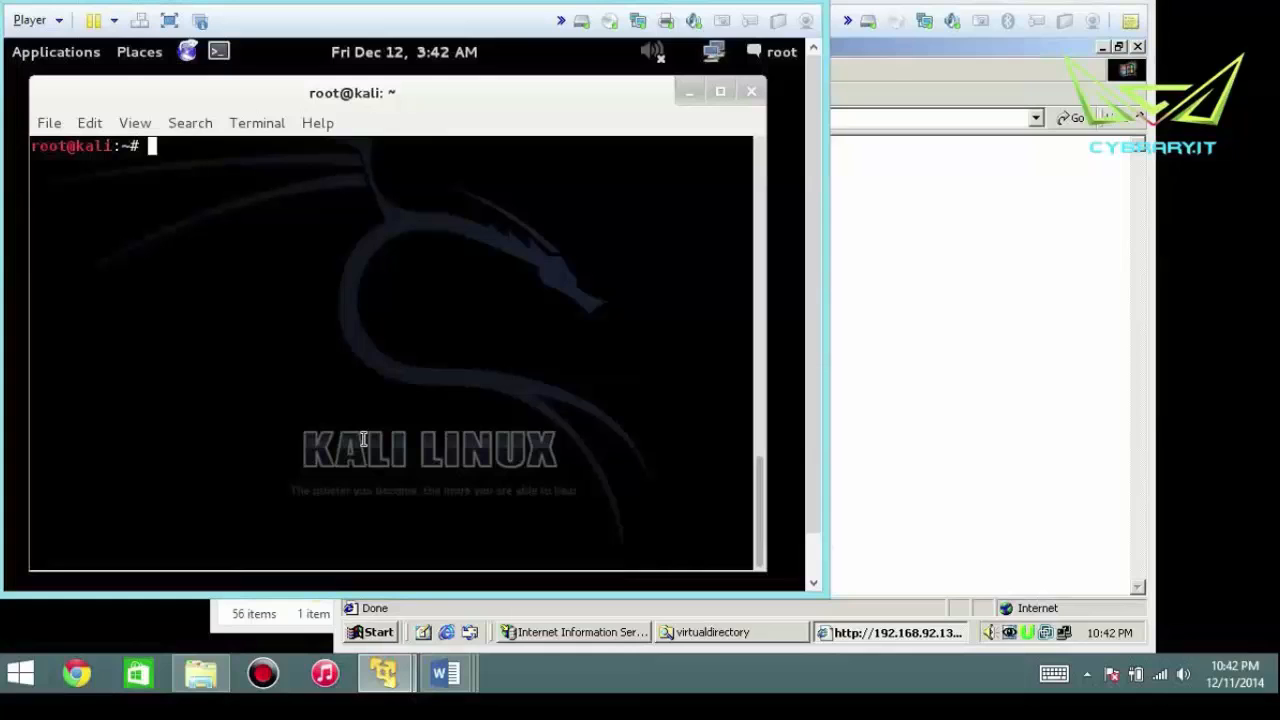
pyautogui.write('dnsen')
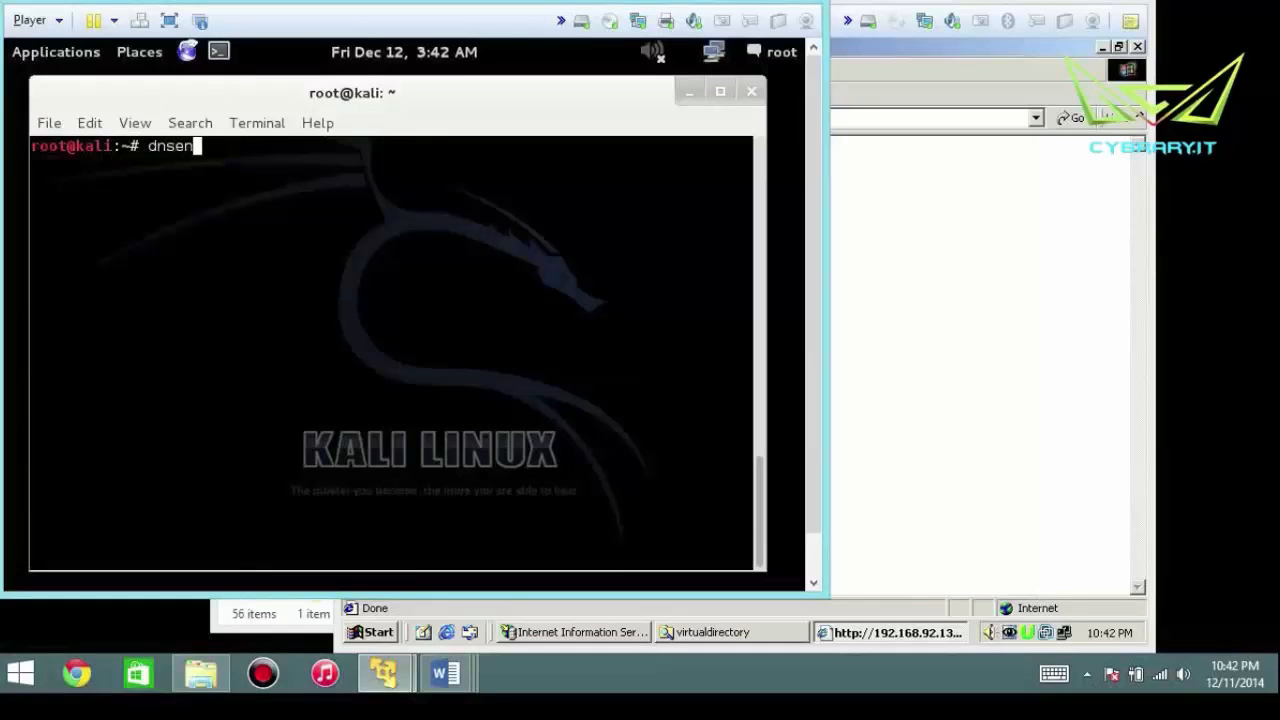
pyautogui.write('um')
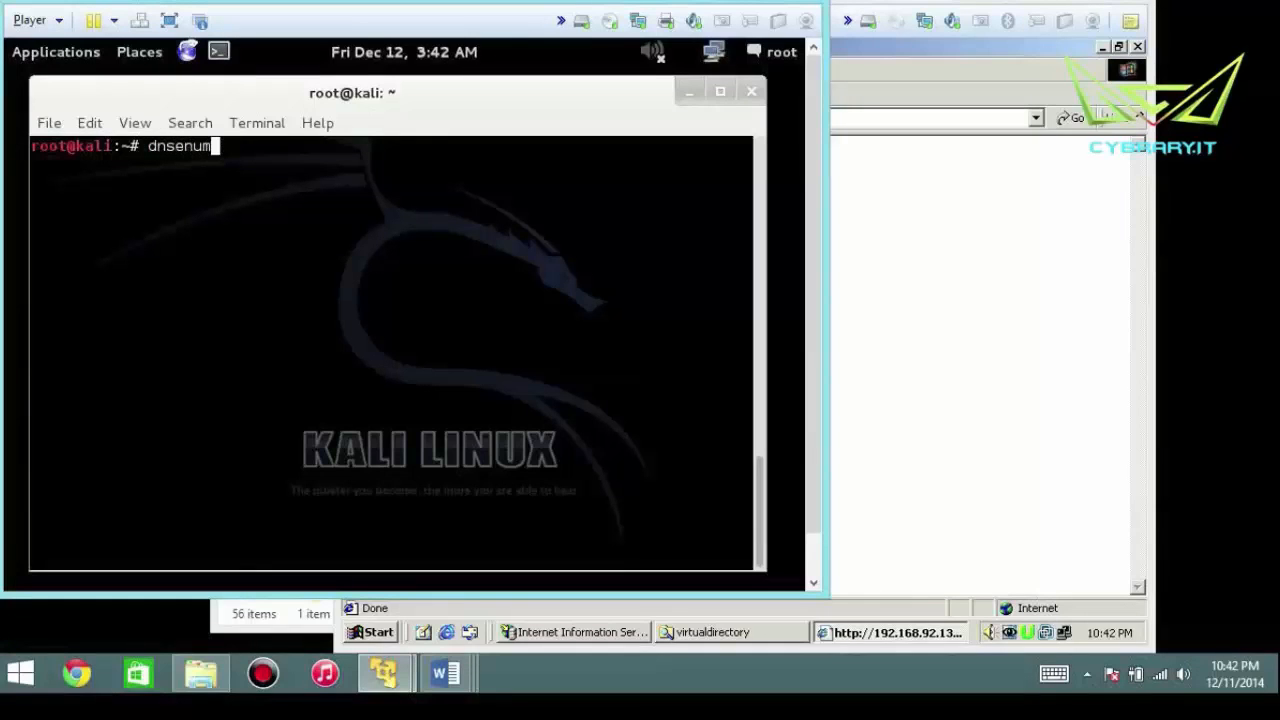
pyautogui.write('v')
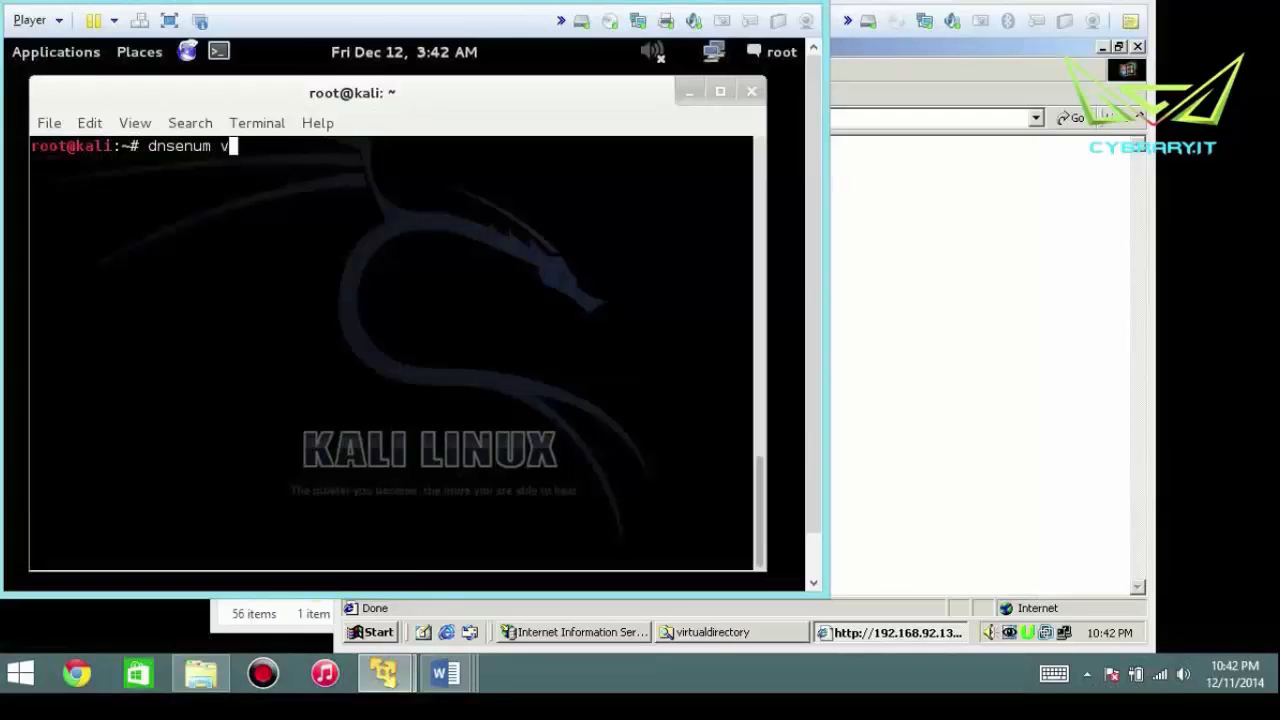
pyautogui.press('Return')
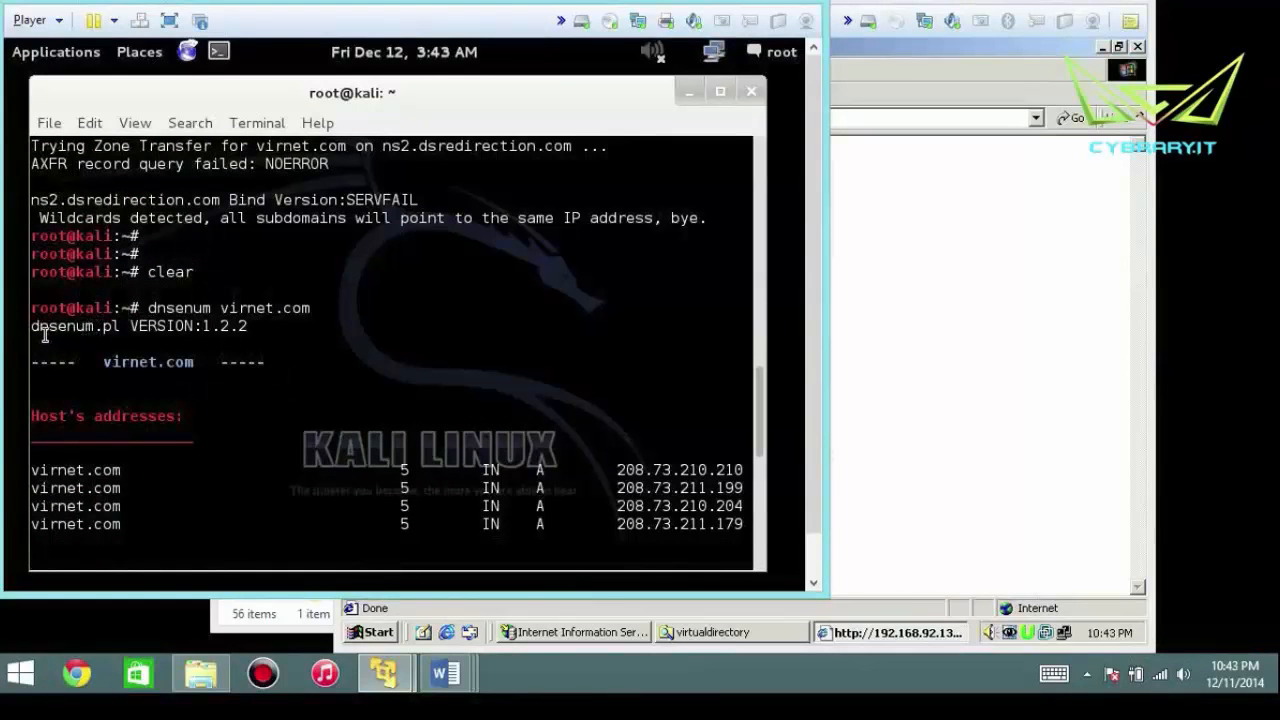
# - Scroll down to the Name Servers, Mail Servers and failed Zone Transfer sections
pyautogui.scroll(-3)
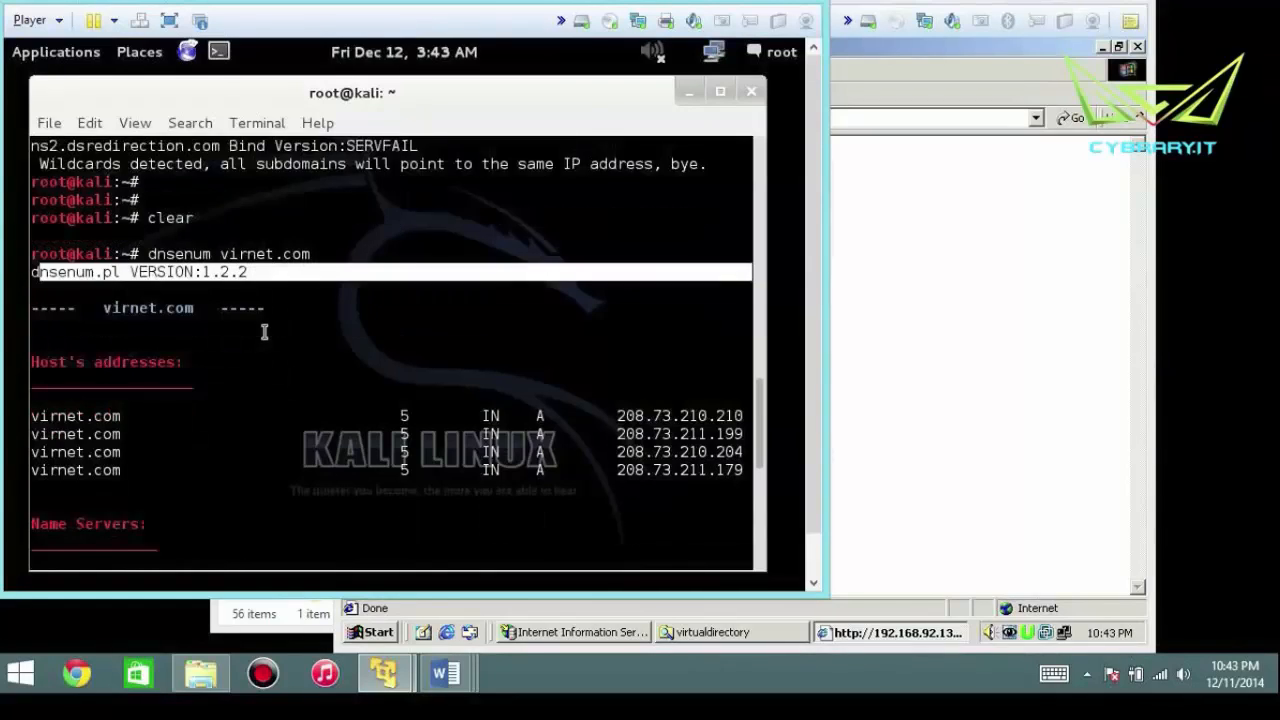
pyautogui.scroll(-3)
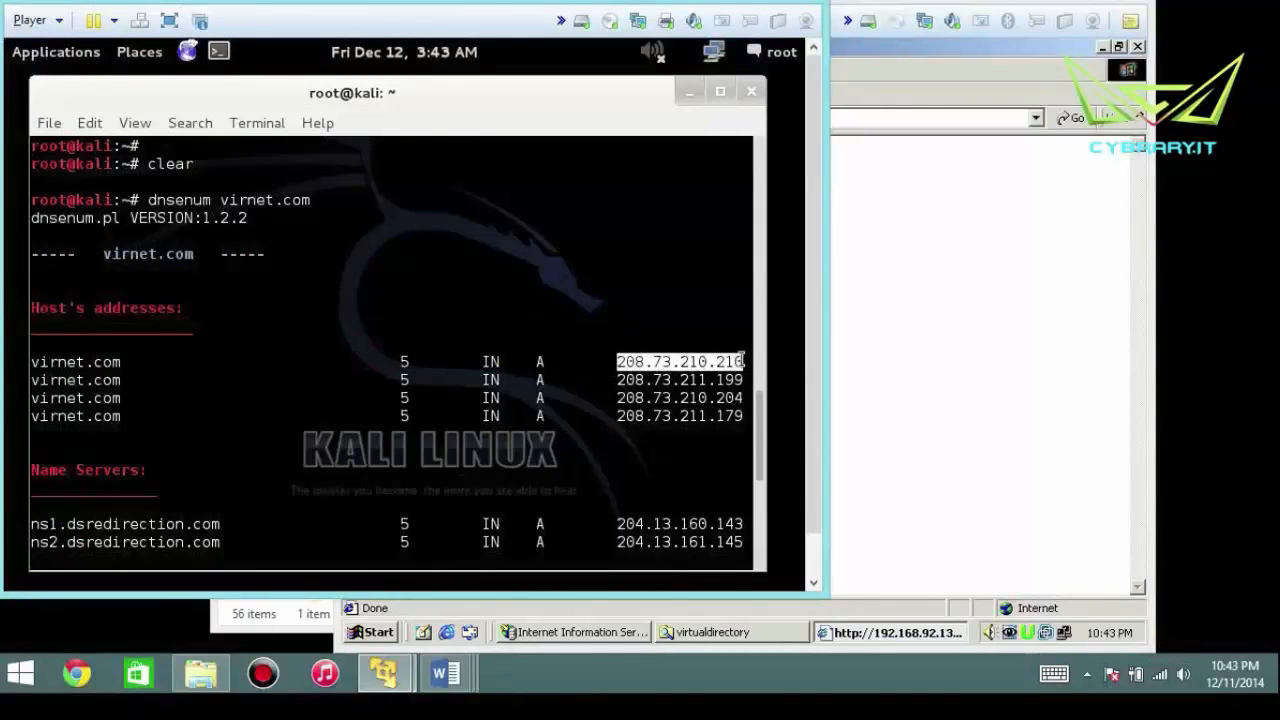
pyautogui.scroll(-3)
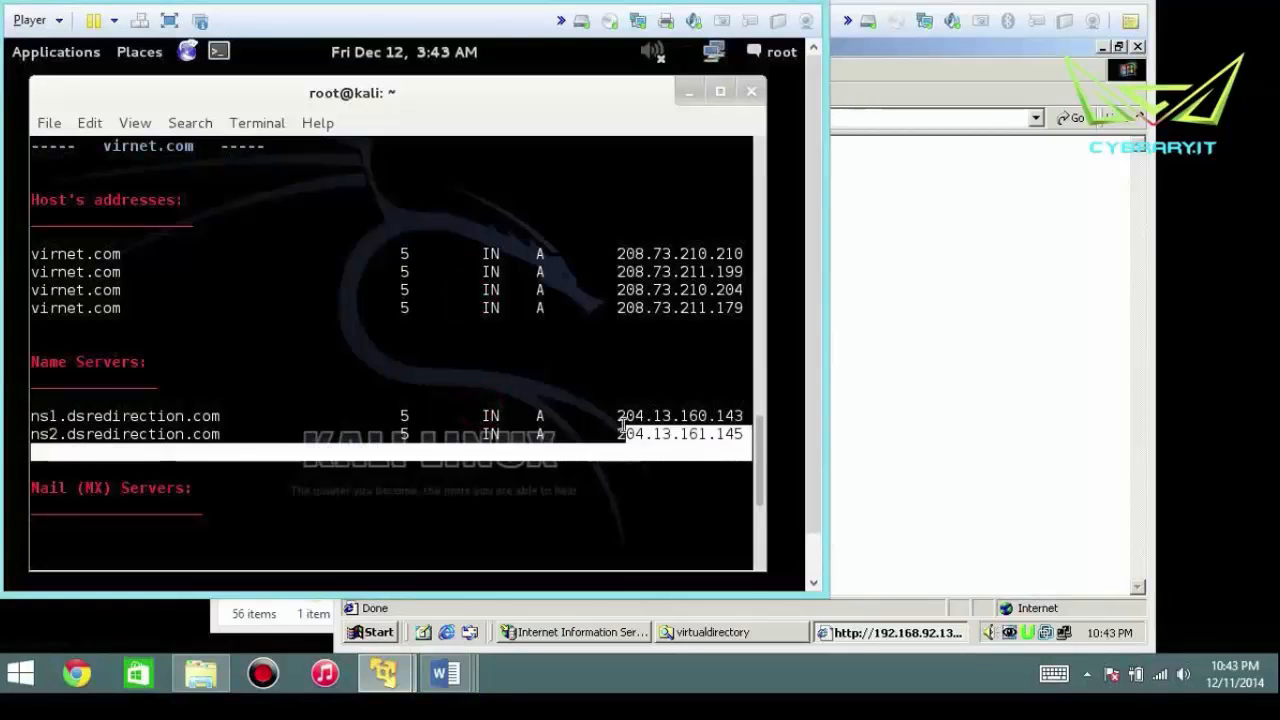
pyautogui.scroll(-3)
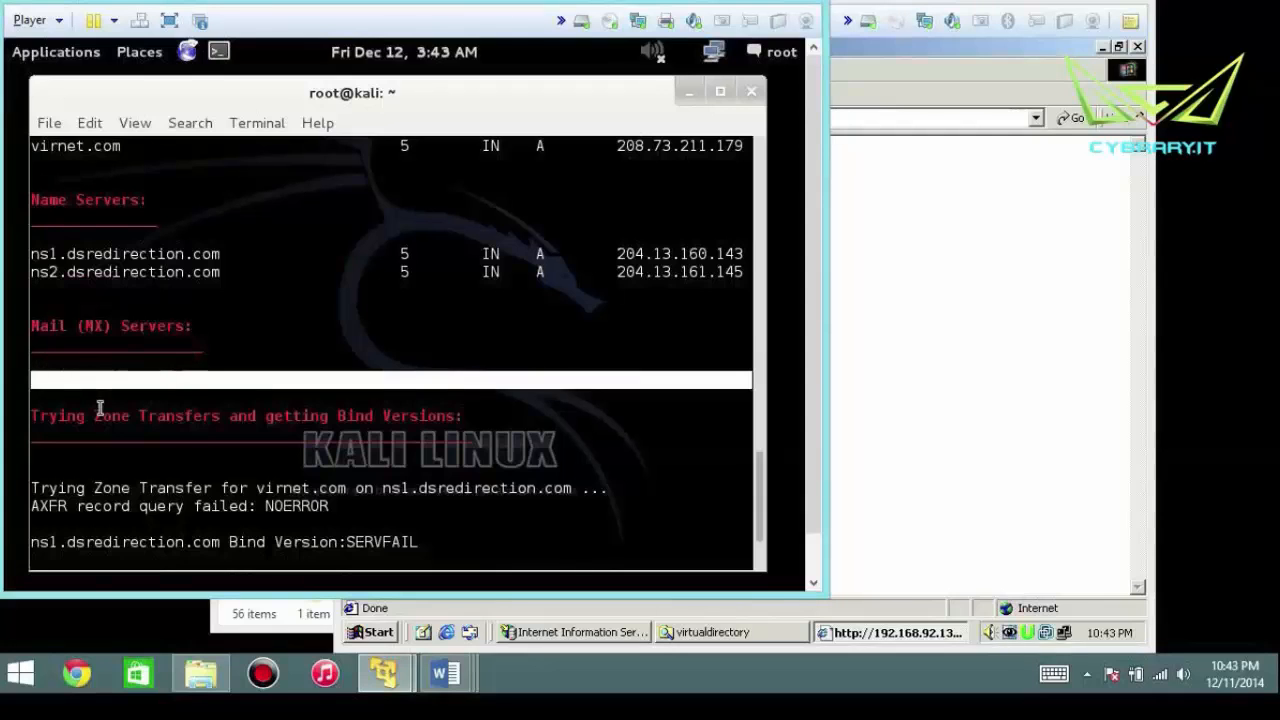
pyautogui.scroll(-3)
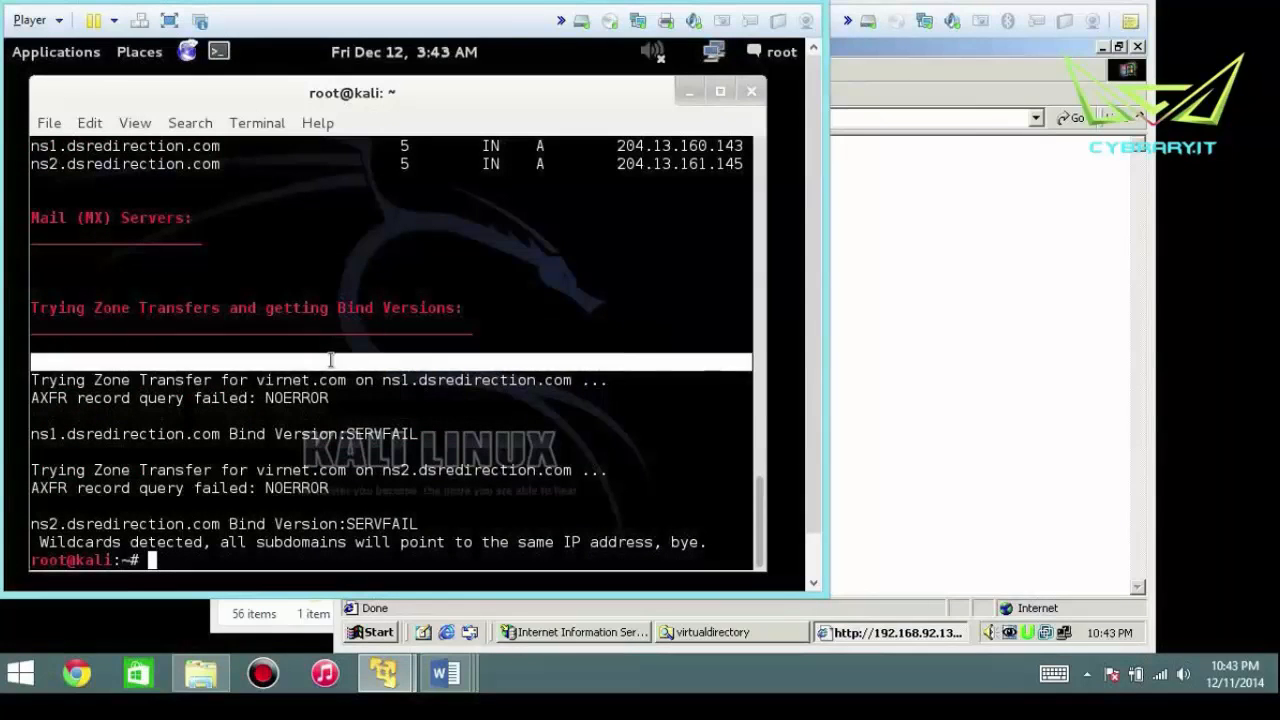
pyautogui.moveTo(230, 382)
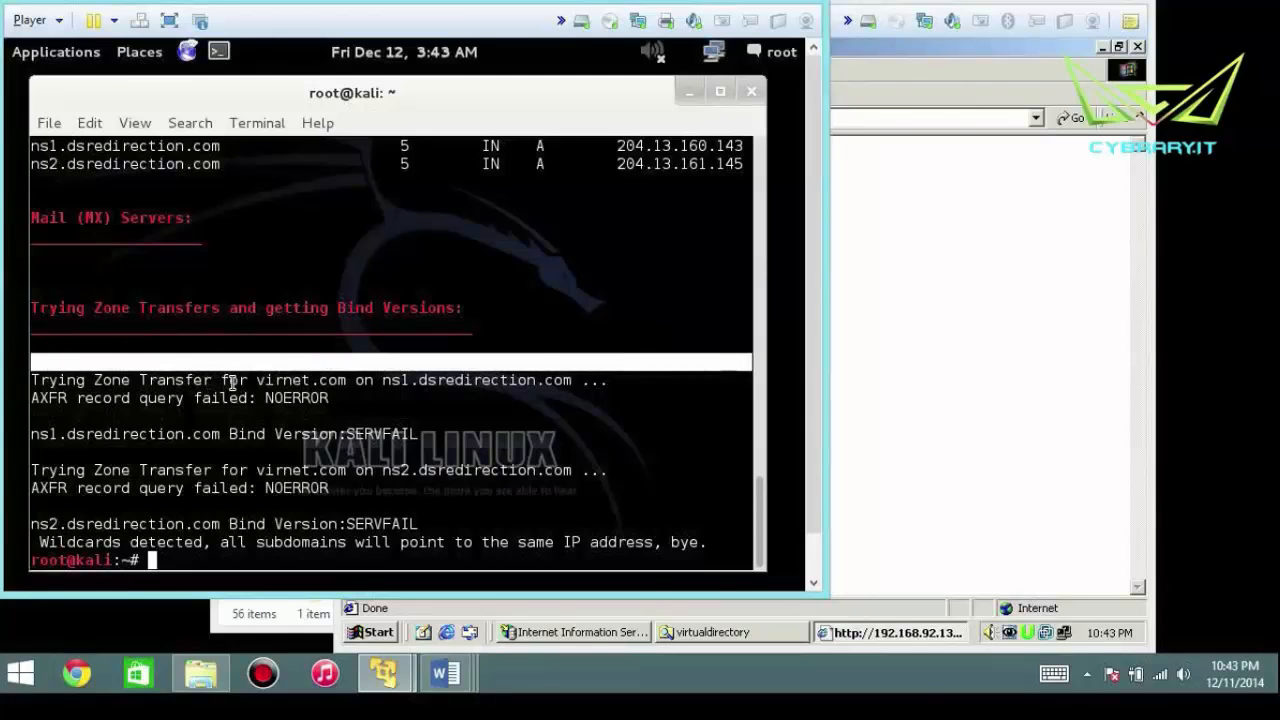
pyautogui.moveTo(492, 388)
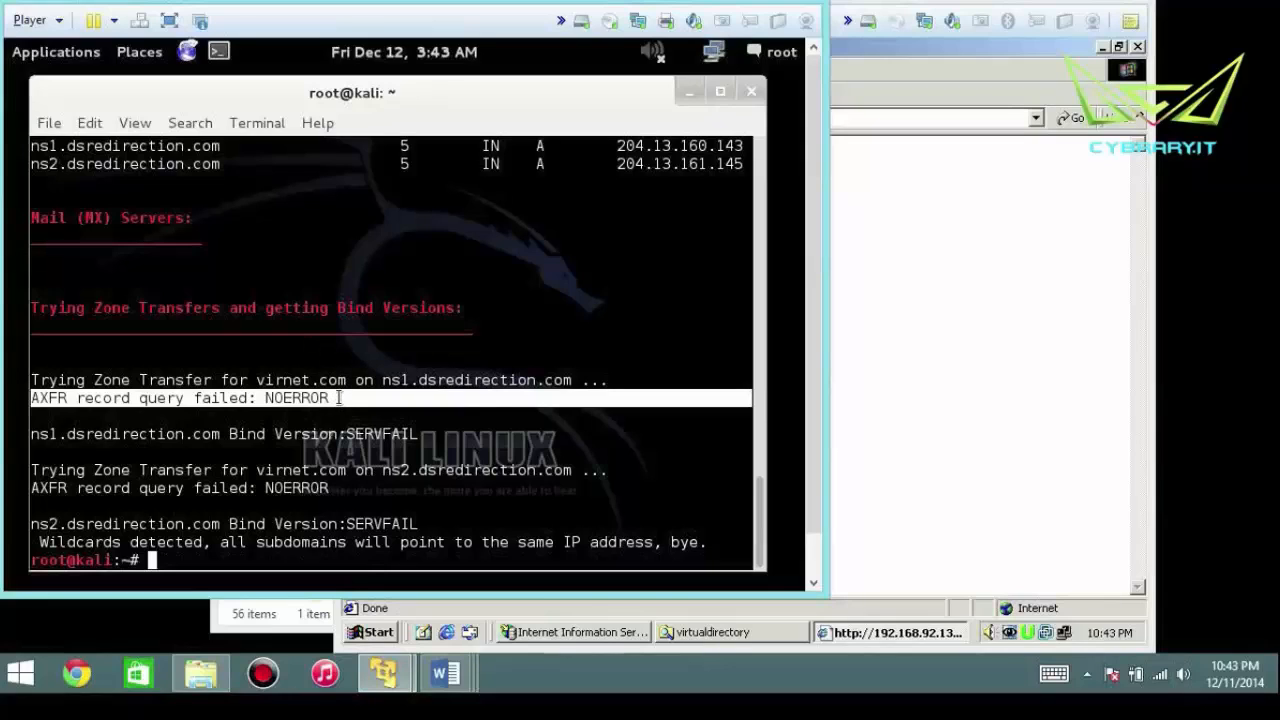
pyautogui.moveTo(340, 378)
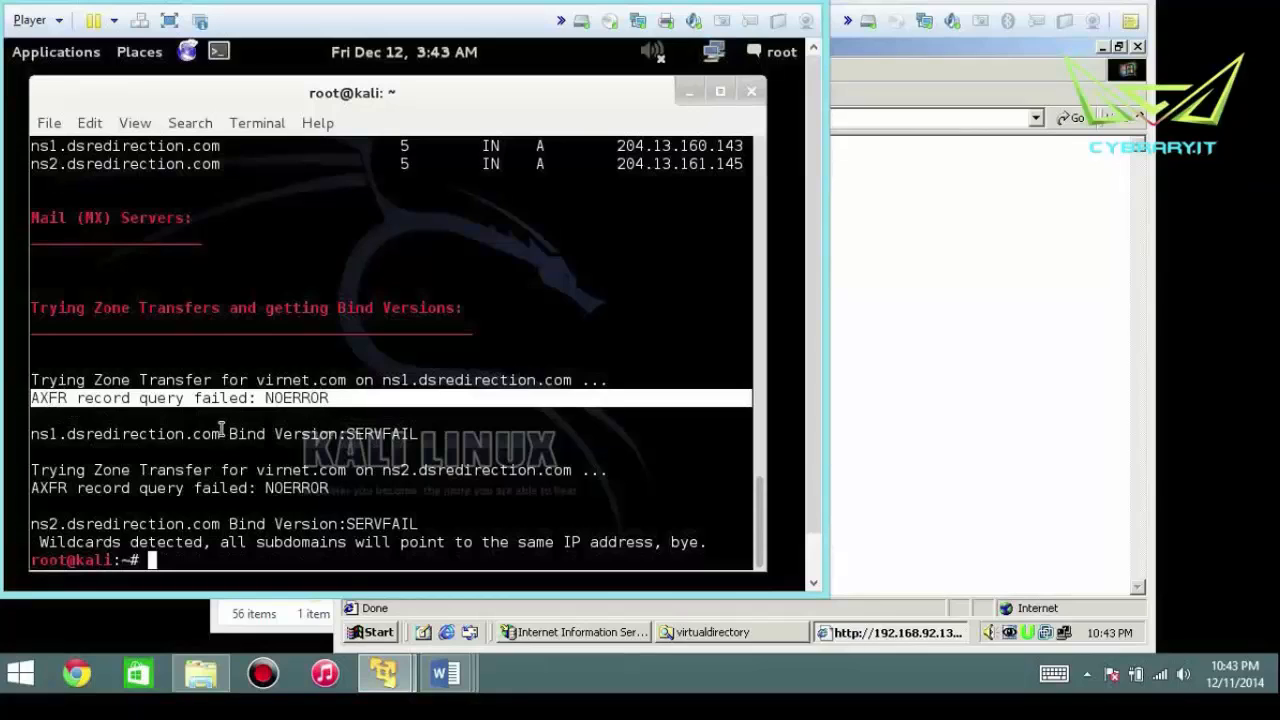
pyautogui.moveTo(216, 444)
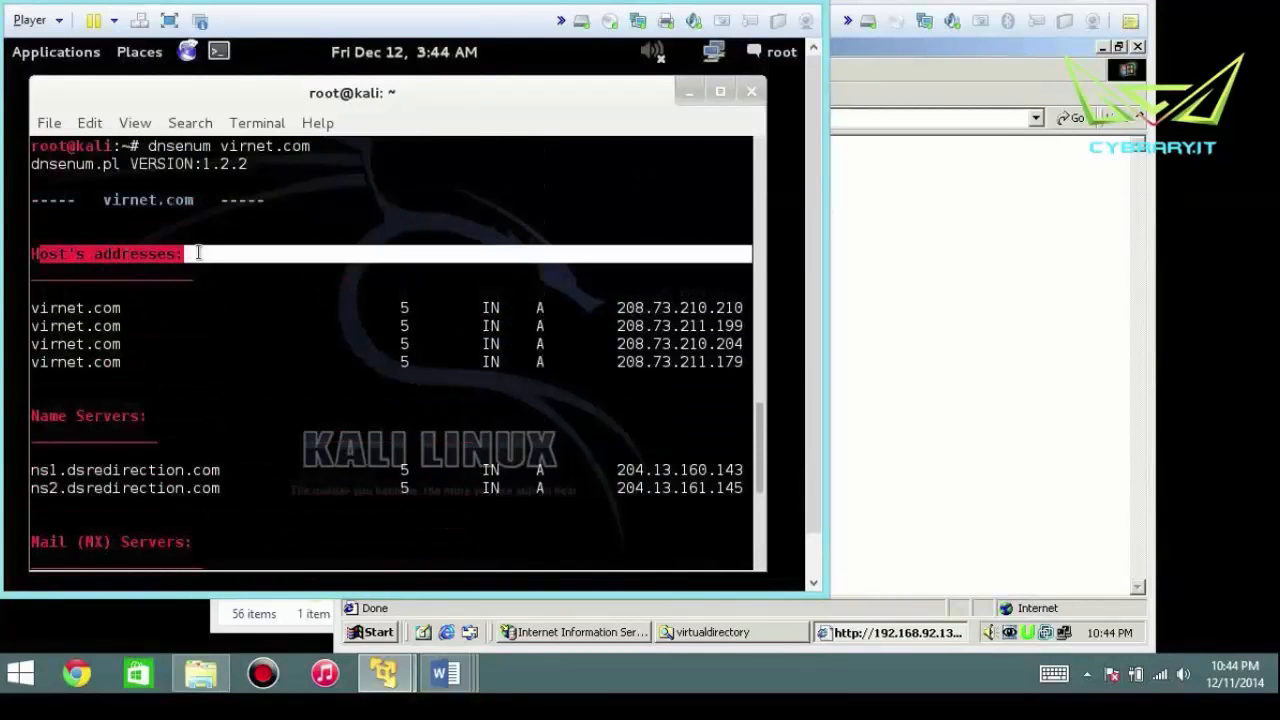
# - Review the scan output up and down, then begin a new 'dn' command at the prompt
pyautogui.scroll(-3)
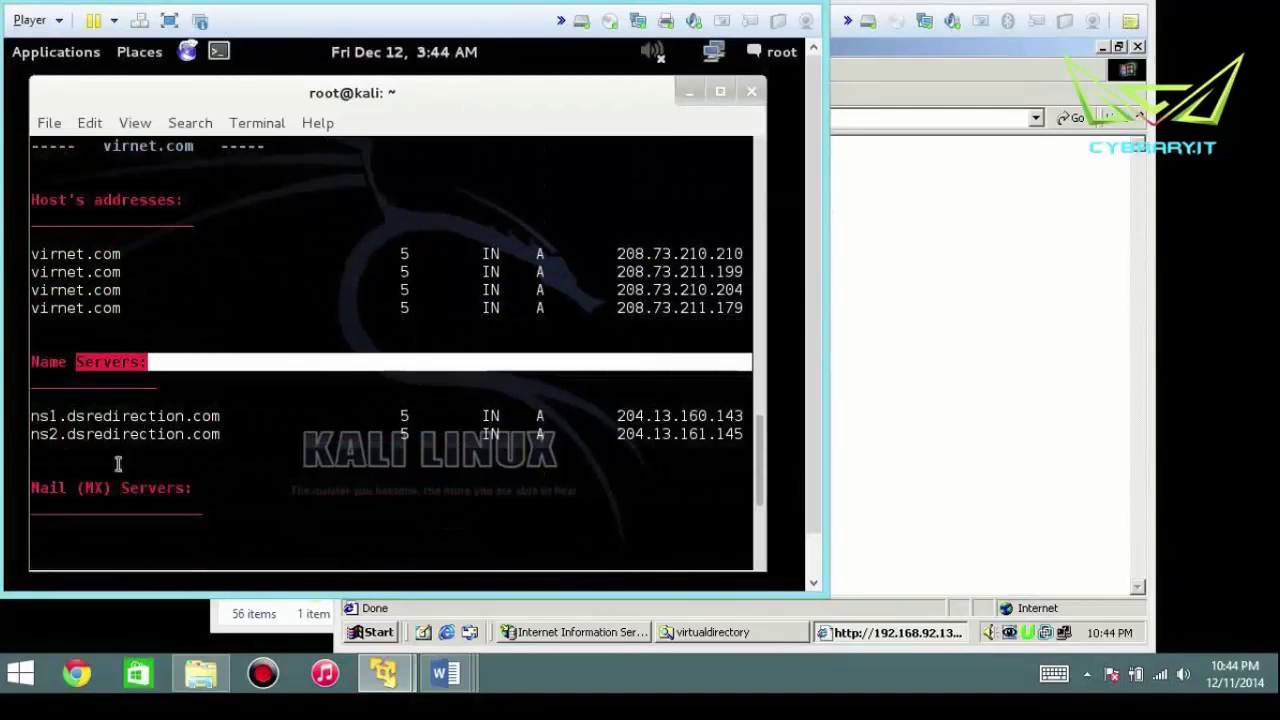
pyautogui.scroll(-3)
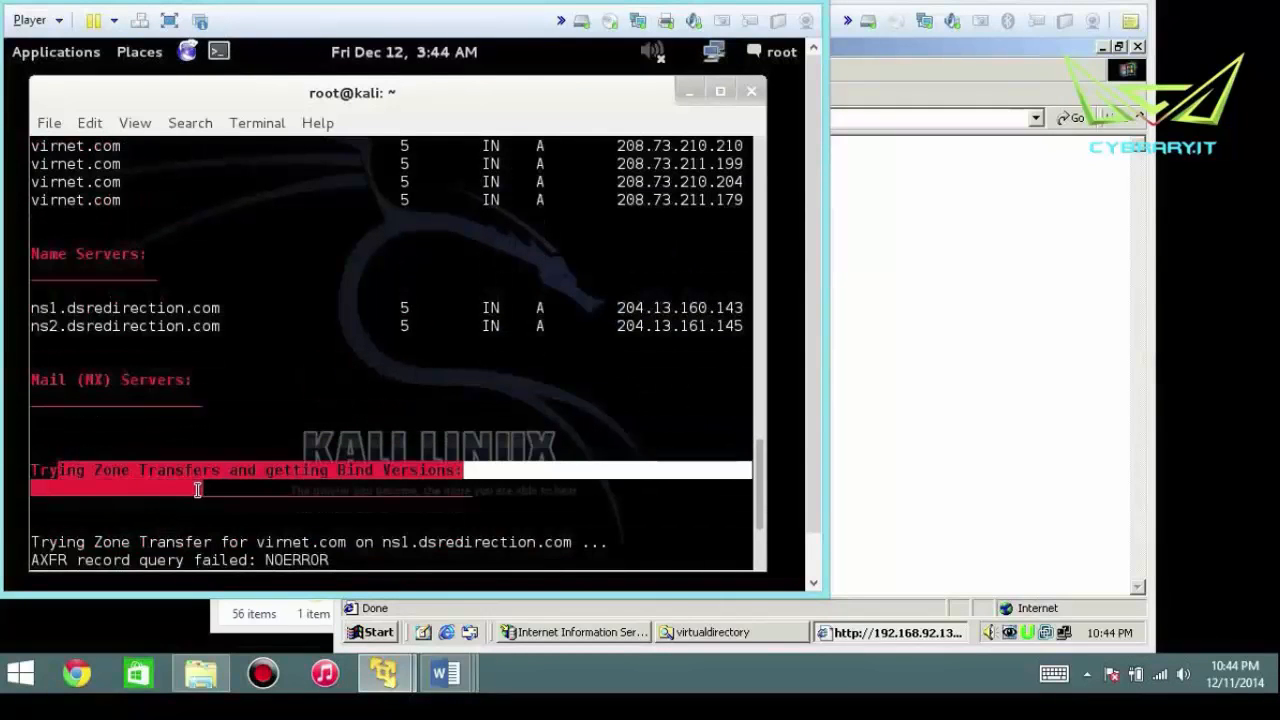
pyautogui.scroll(3)
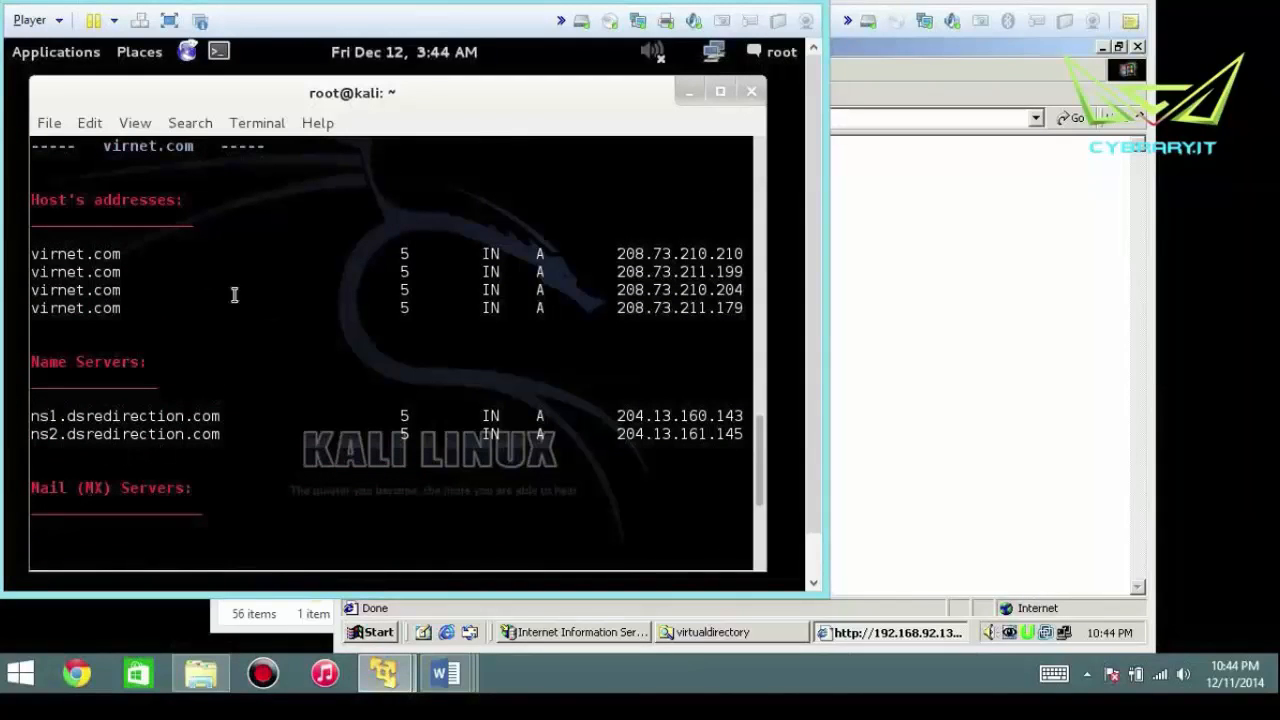
pyautogui.moveTo(92, 228)
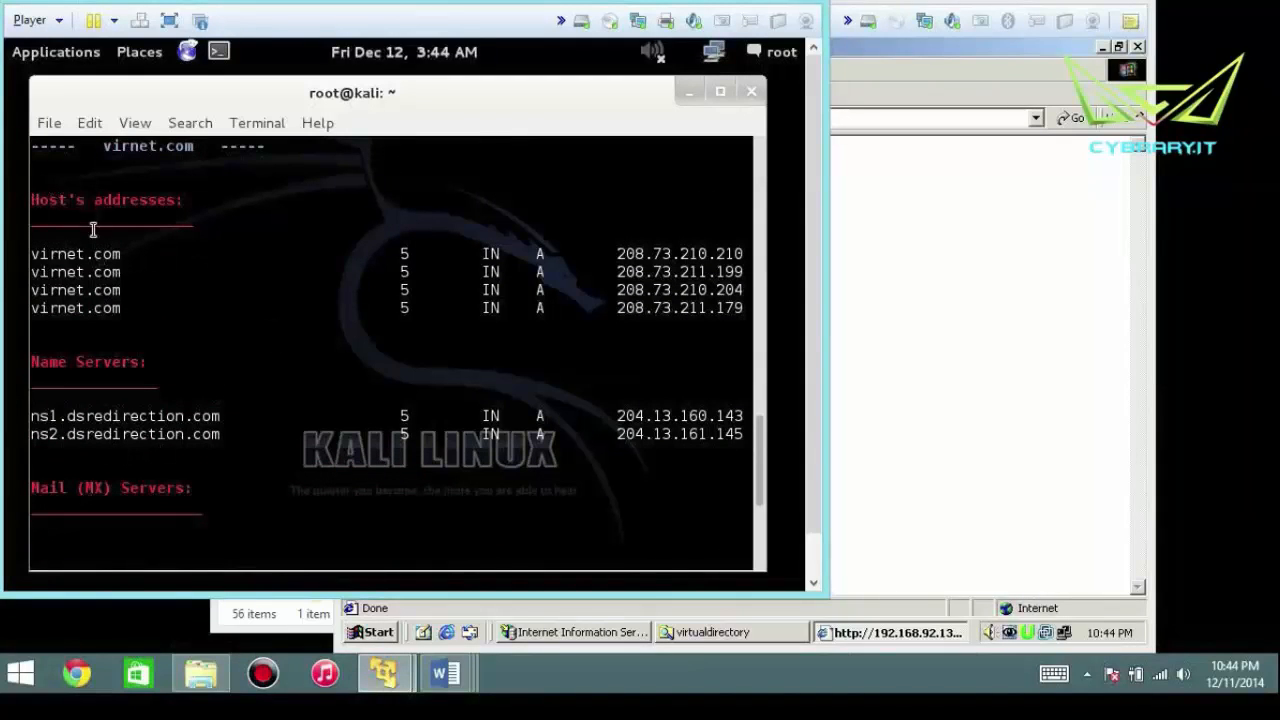
pyautogui.moveTo(136, 582)
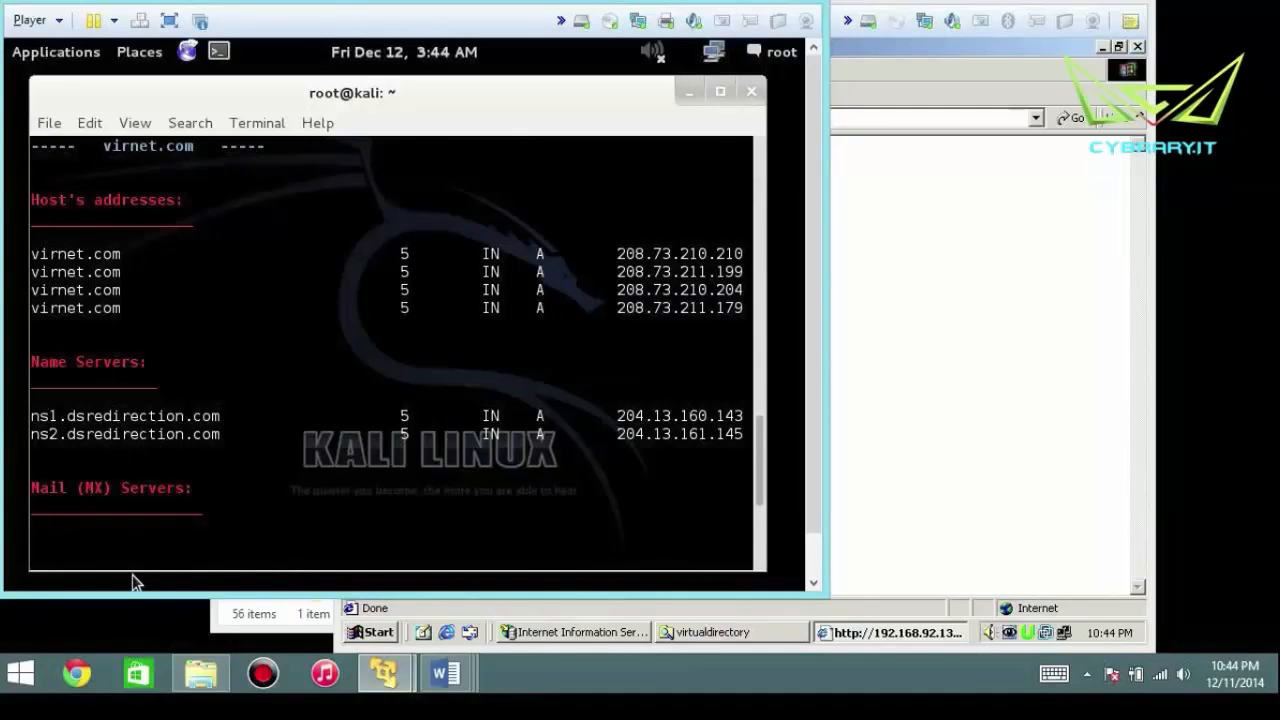
pyautogui.moveTo(344, 308)
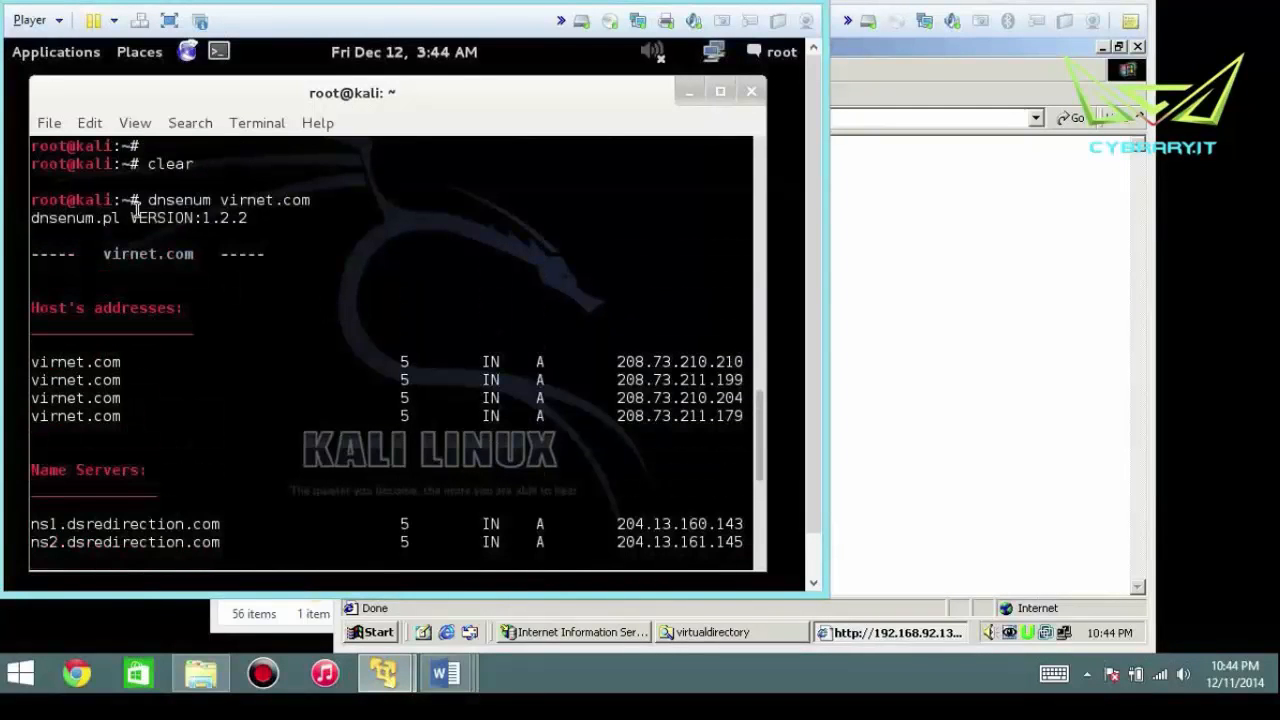
pyautogui.doubleClick(228, 200)
pyautogui.write('dn')
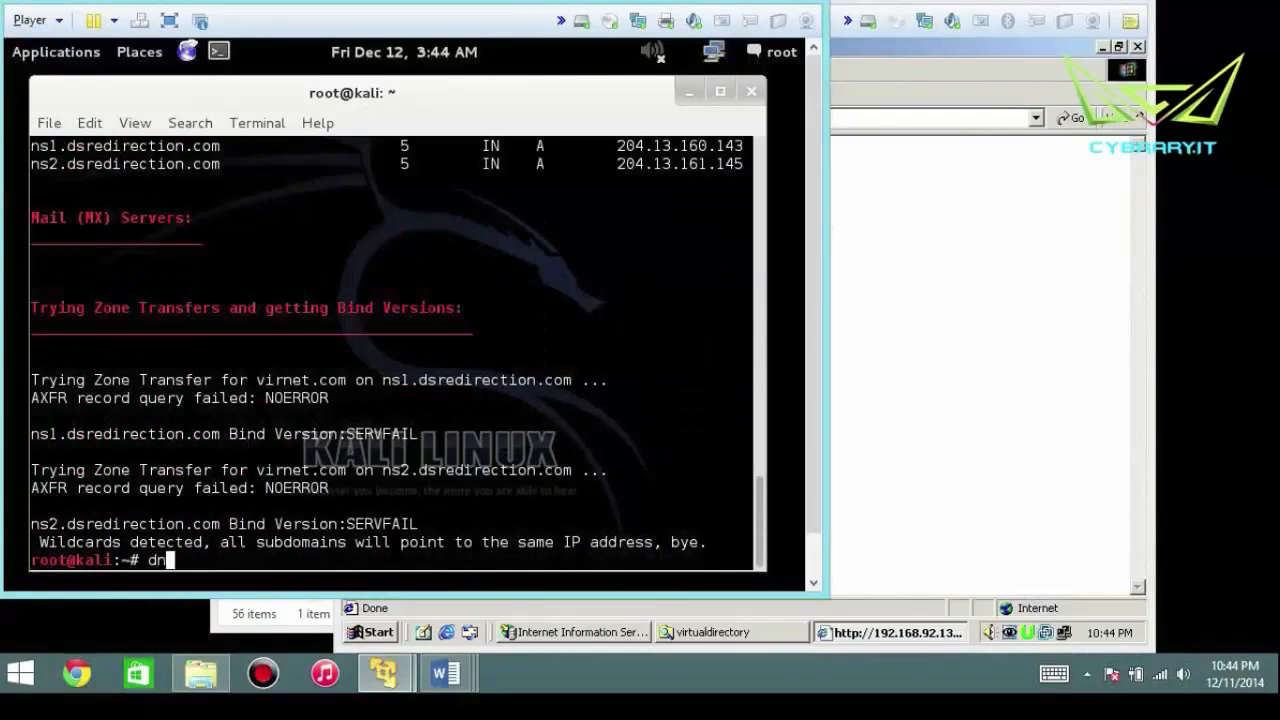
# - Run 'dnsenum' with no domain to print its usage text and options
pyautogui.write('sen')
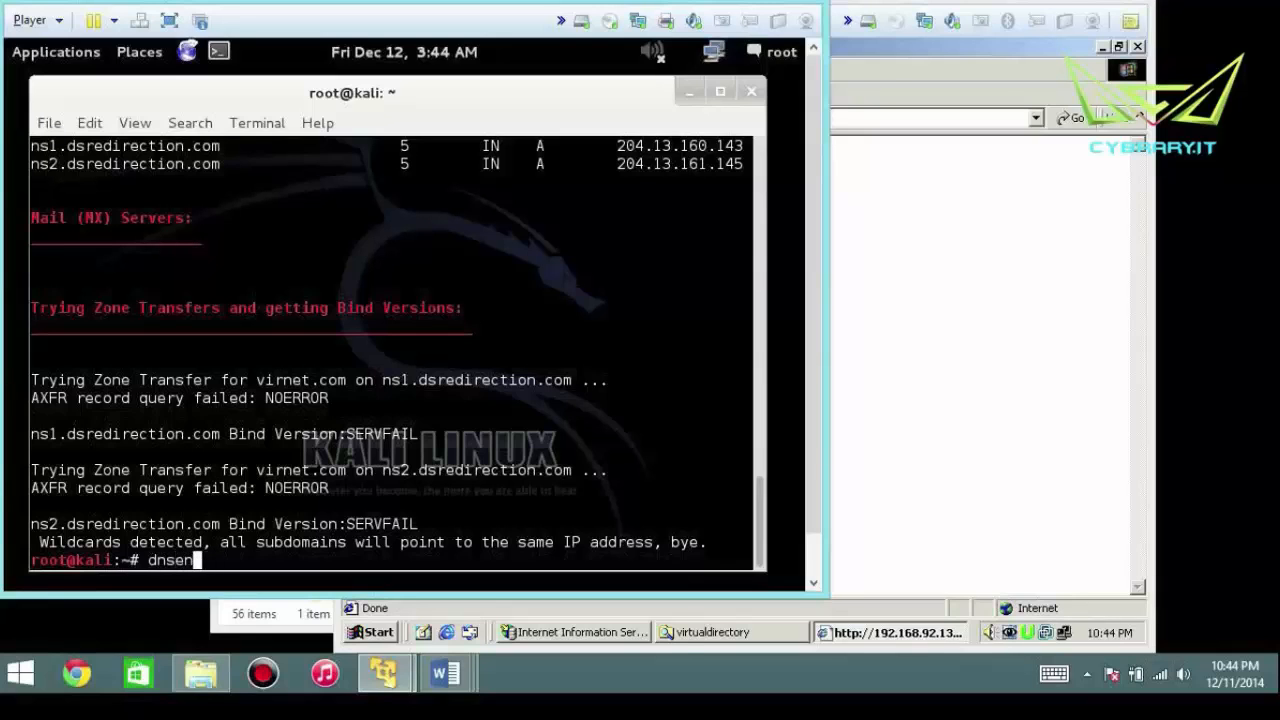
pyautogui.write('u')
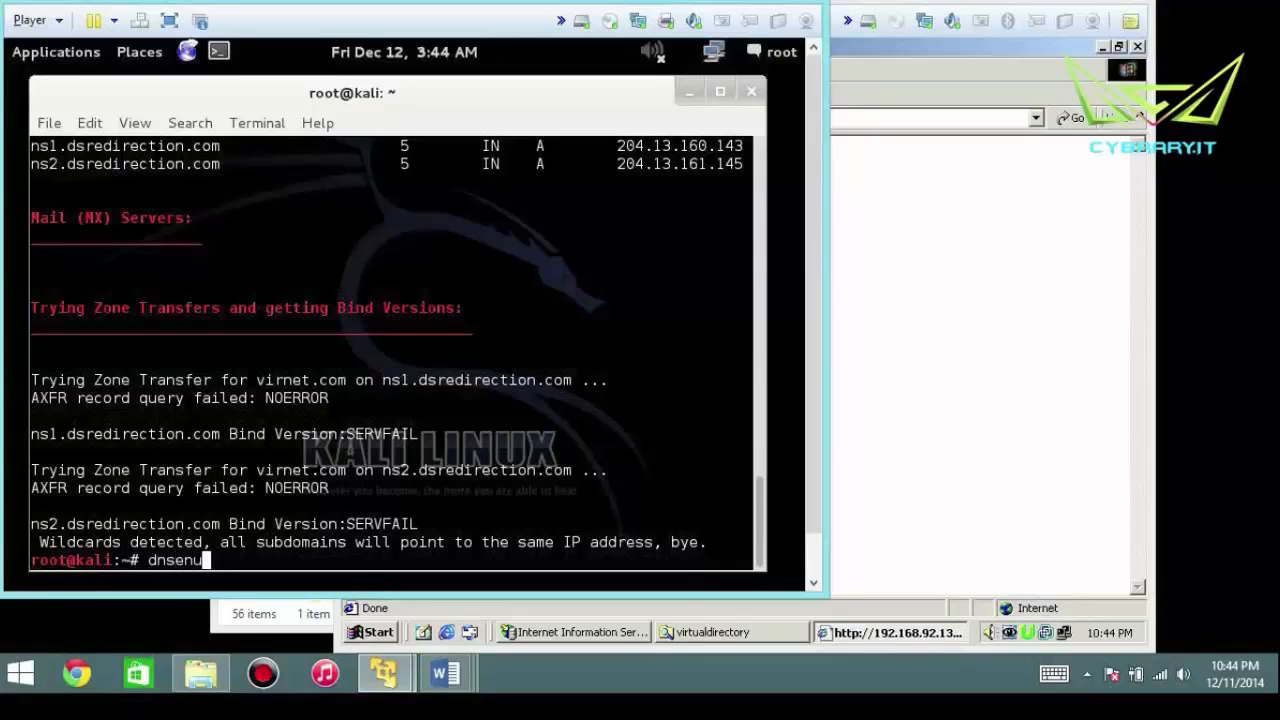
pyautogui.press('Return')
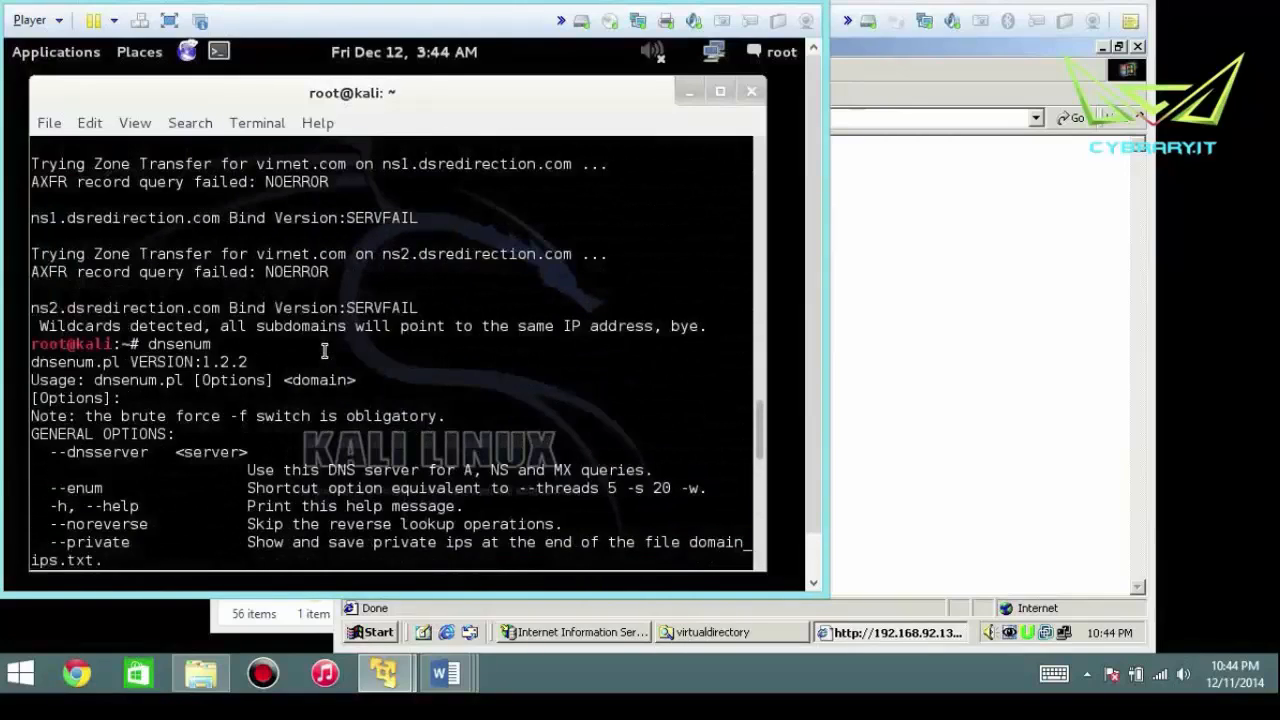
pyautogui.scroll(-3)
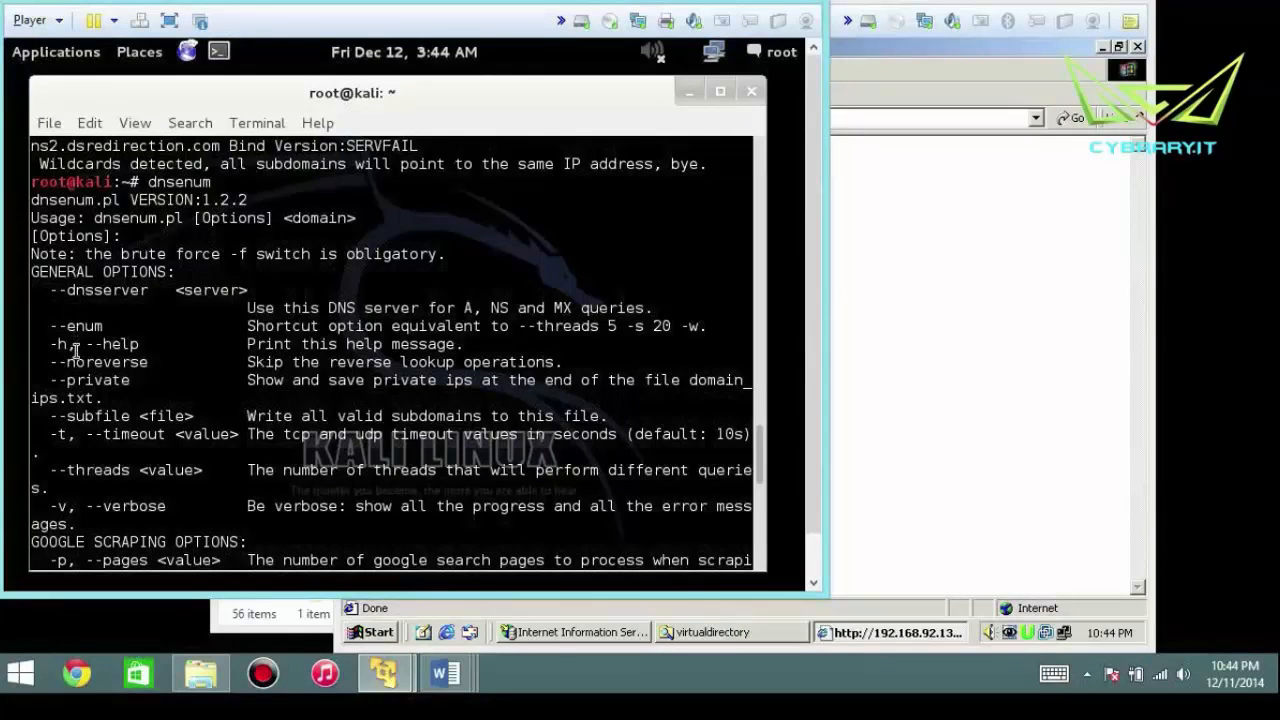
pyautogui.doubleClick(98, 380)
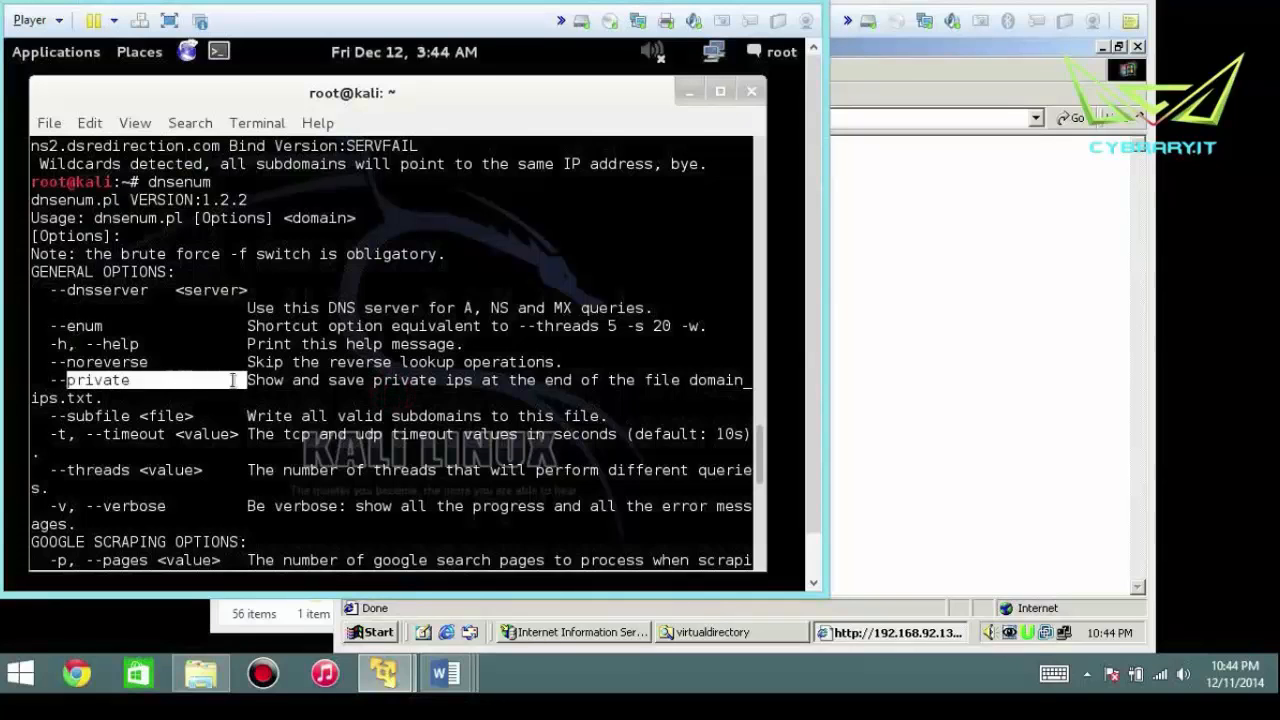
pyautogui.scroll(-3)
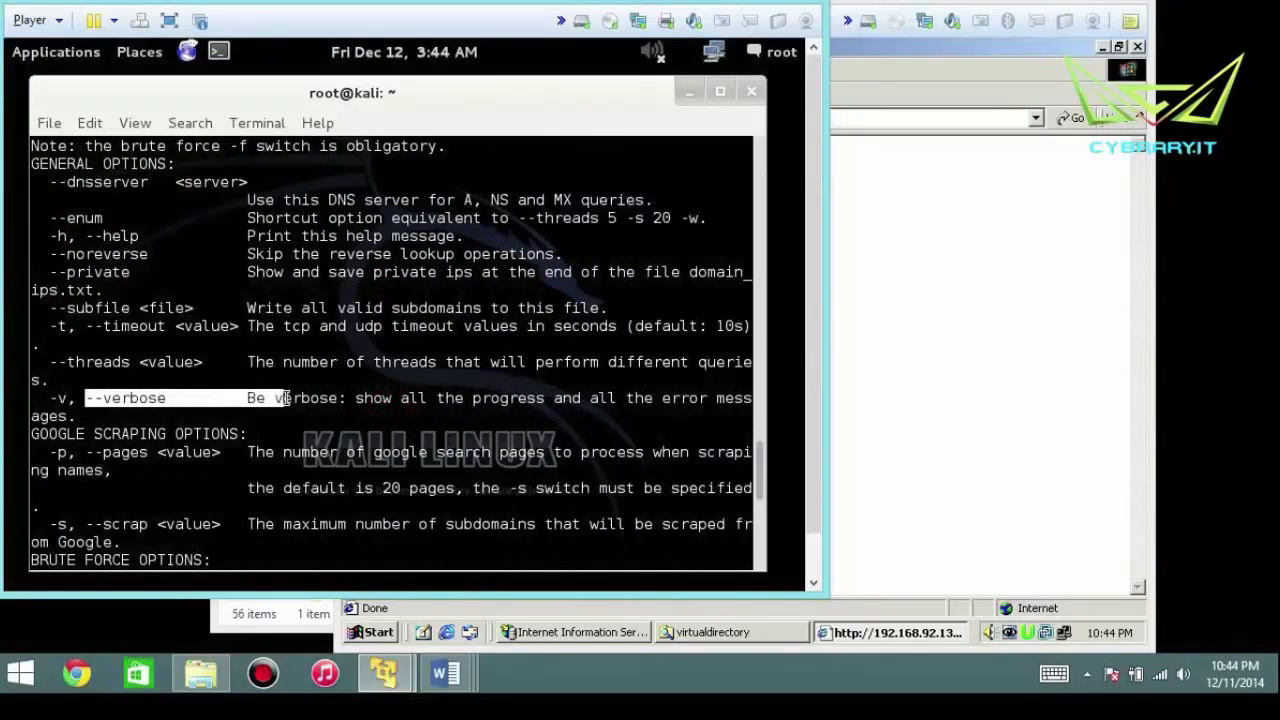
pyautogui.scroll(-3)
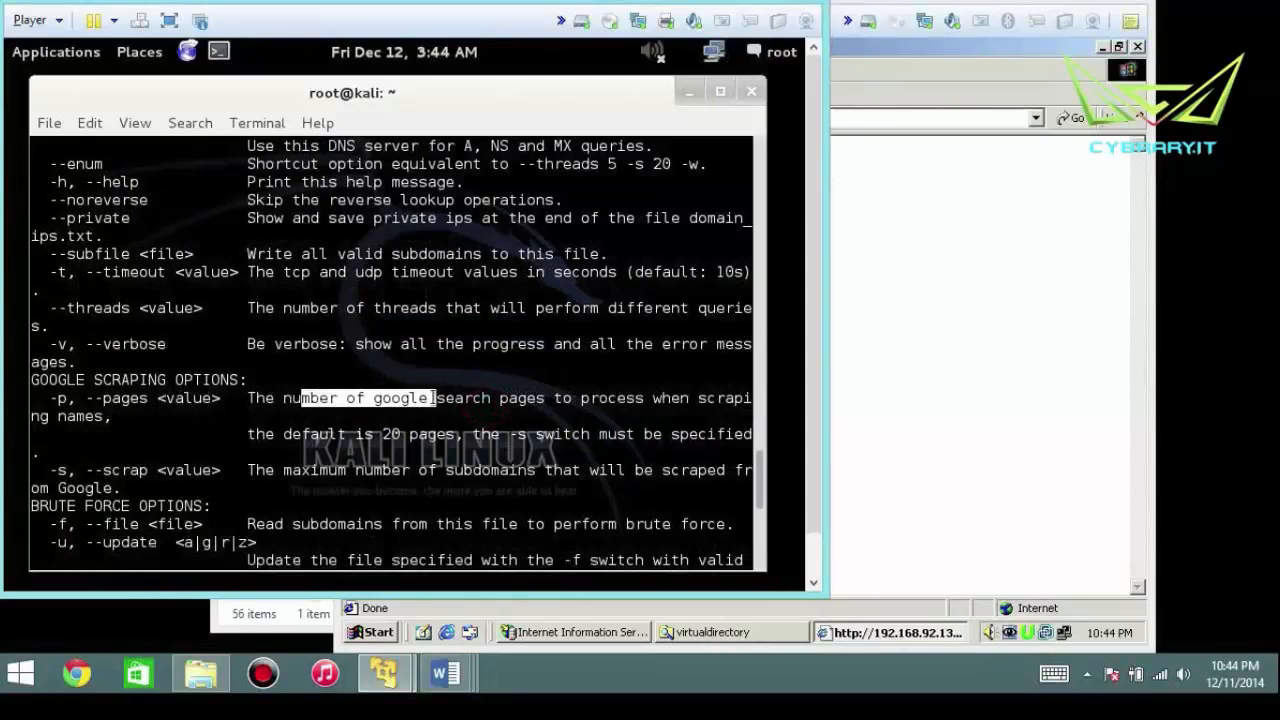
pyautogui.scroll(-3)
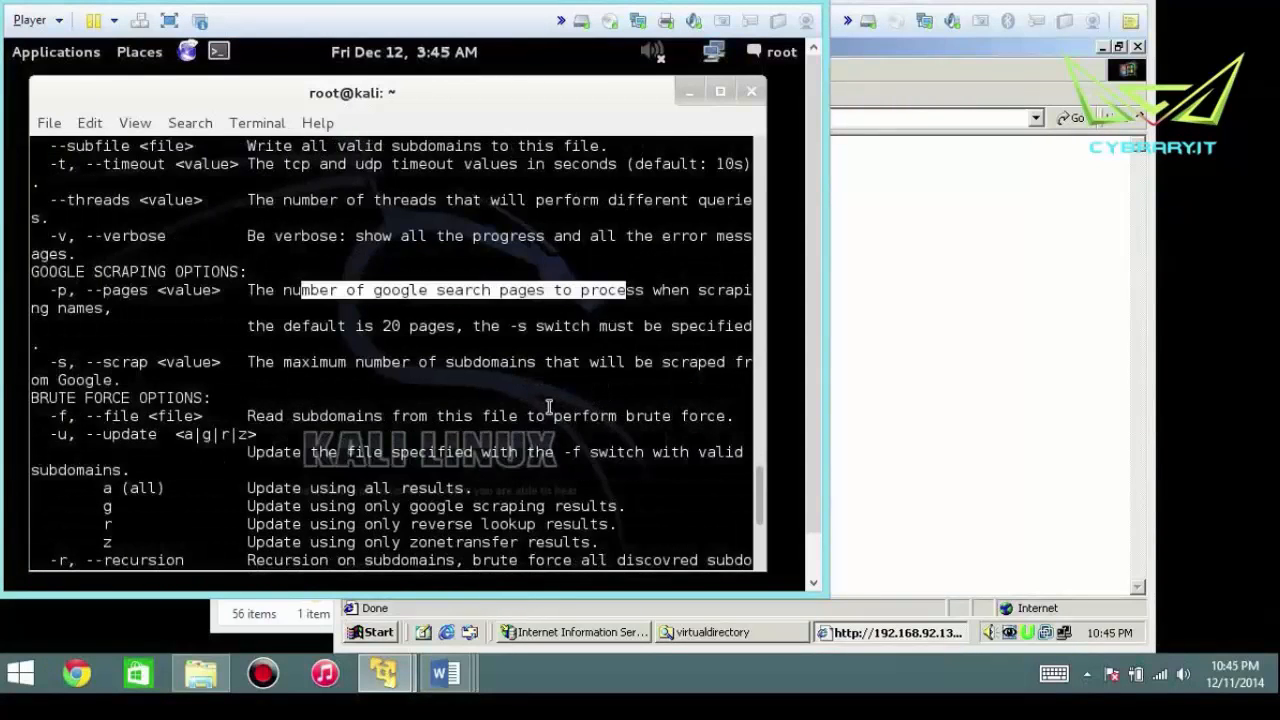
pyautogui.scroll(-3)
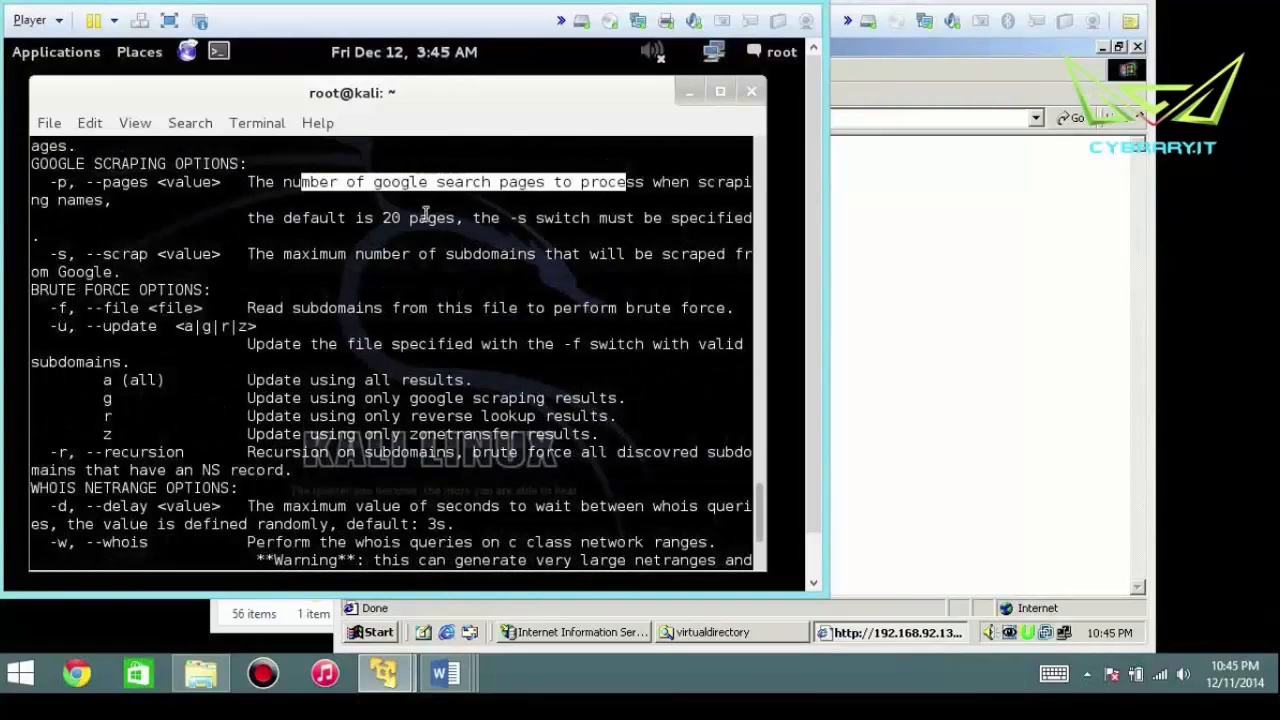
pyautogui.moveTo(310, 358)
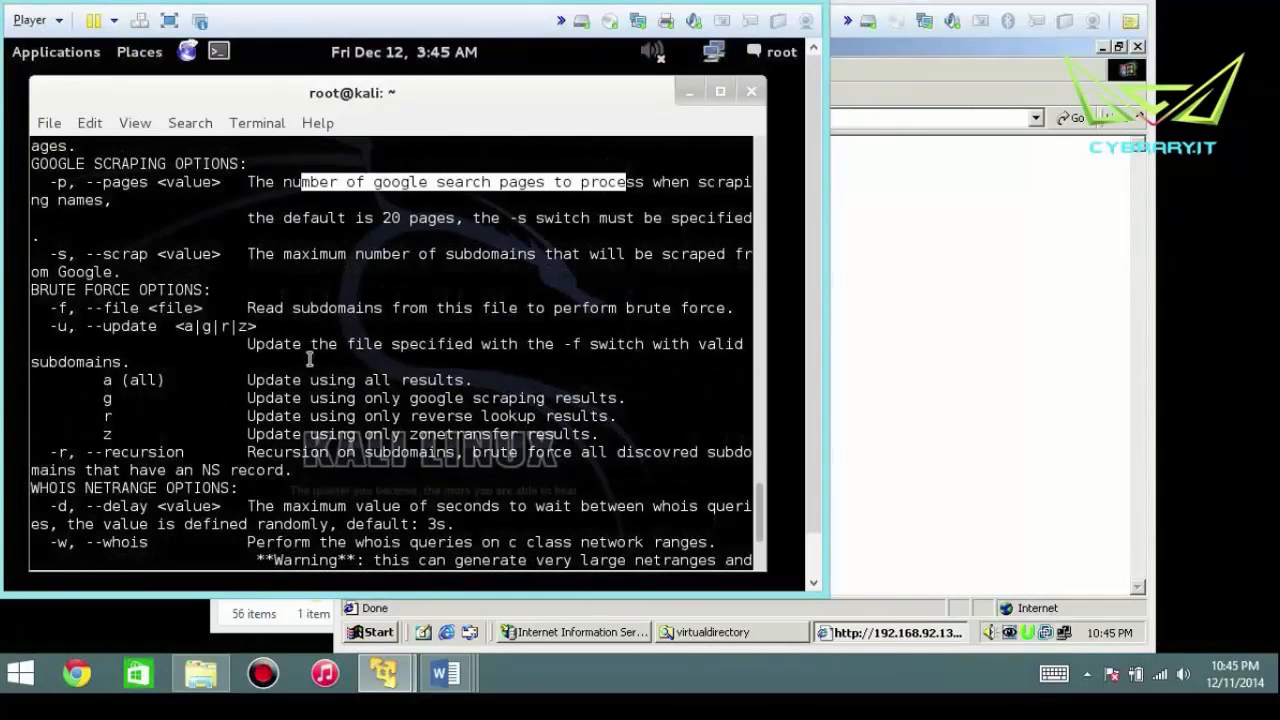
pyautogui.scroll(-3)
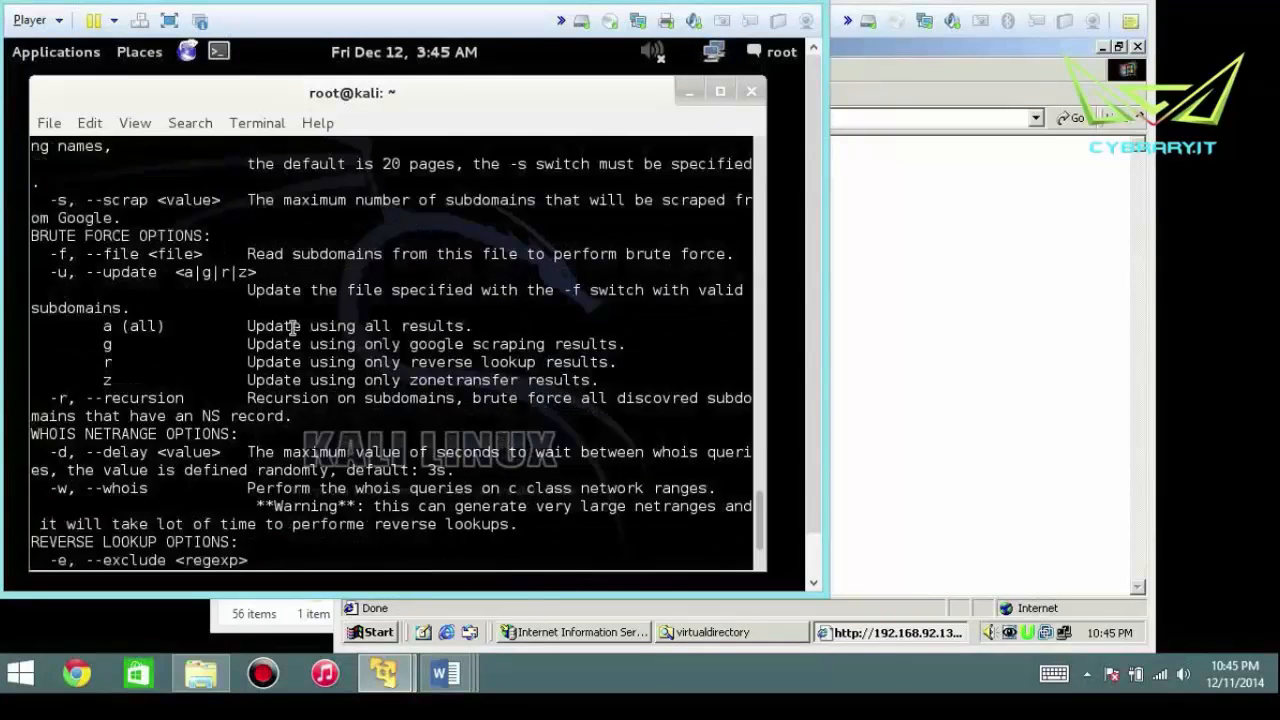
pyautogui.scroll(-3)
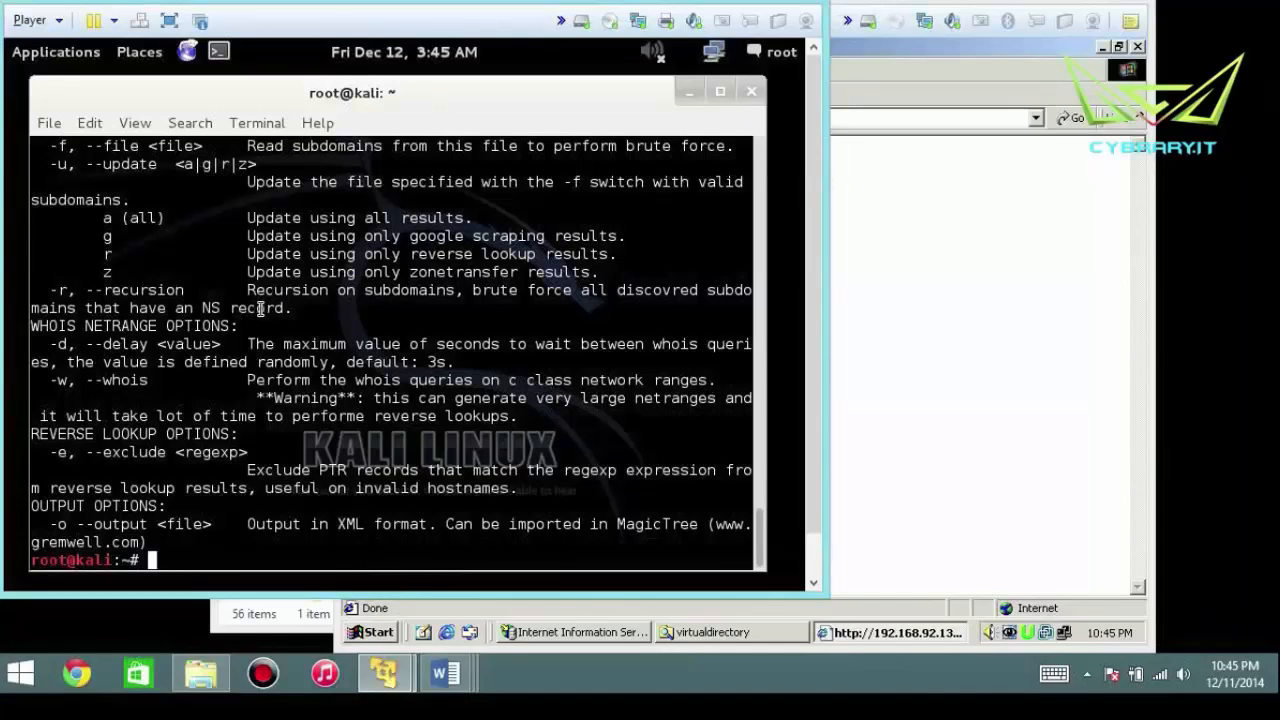
pyautogui.moveTo(244, 324)
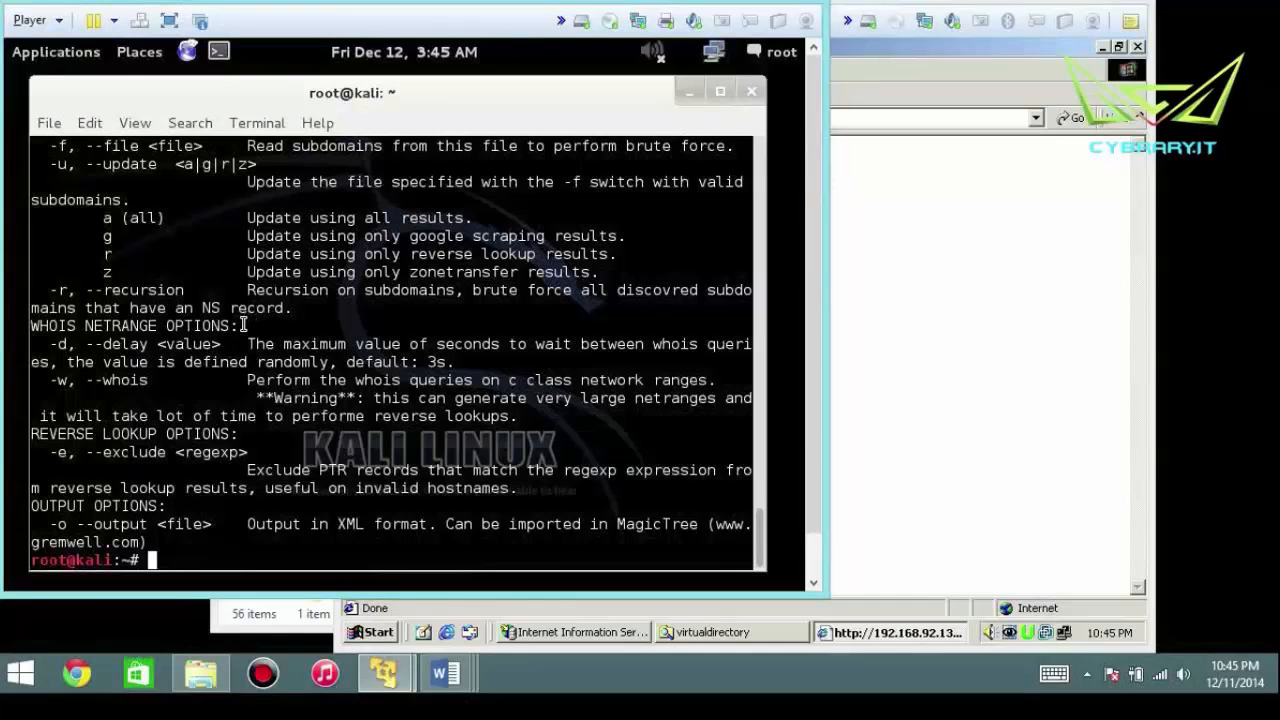
pyautogui.moveTo(236, 344)
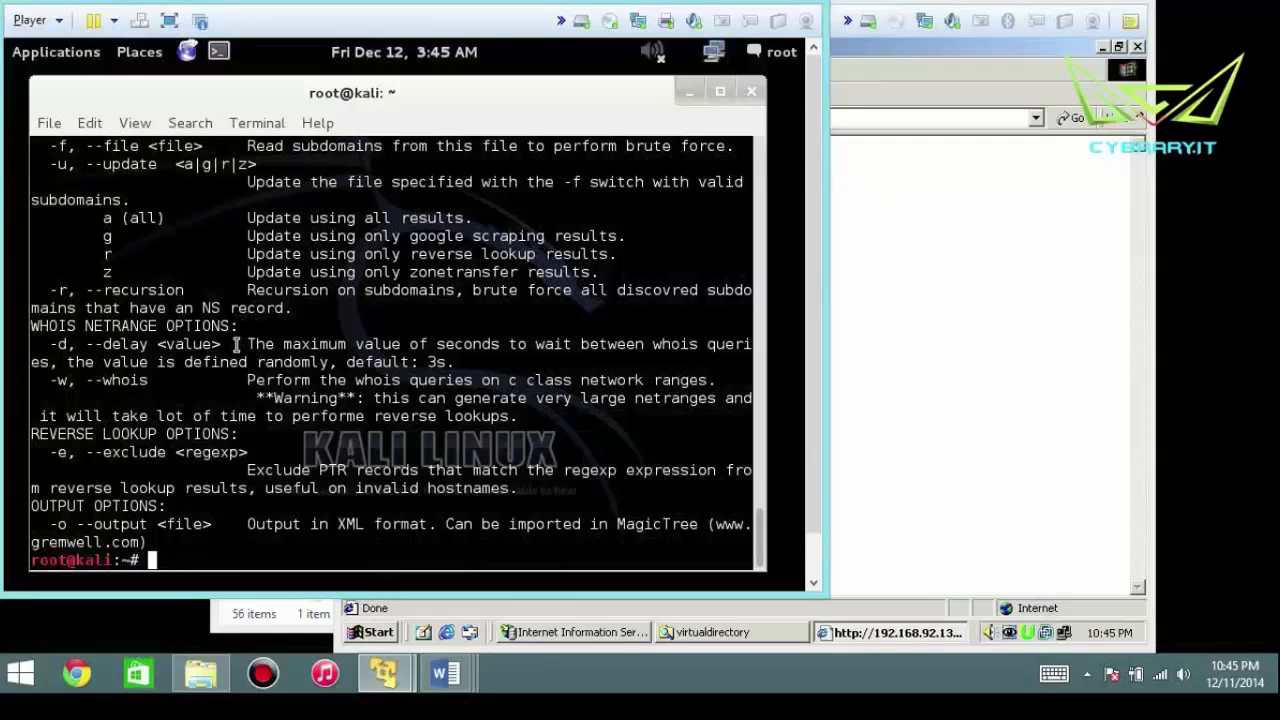